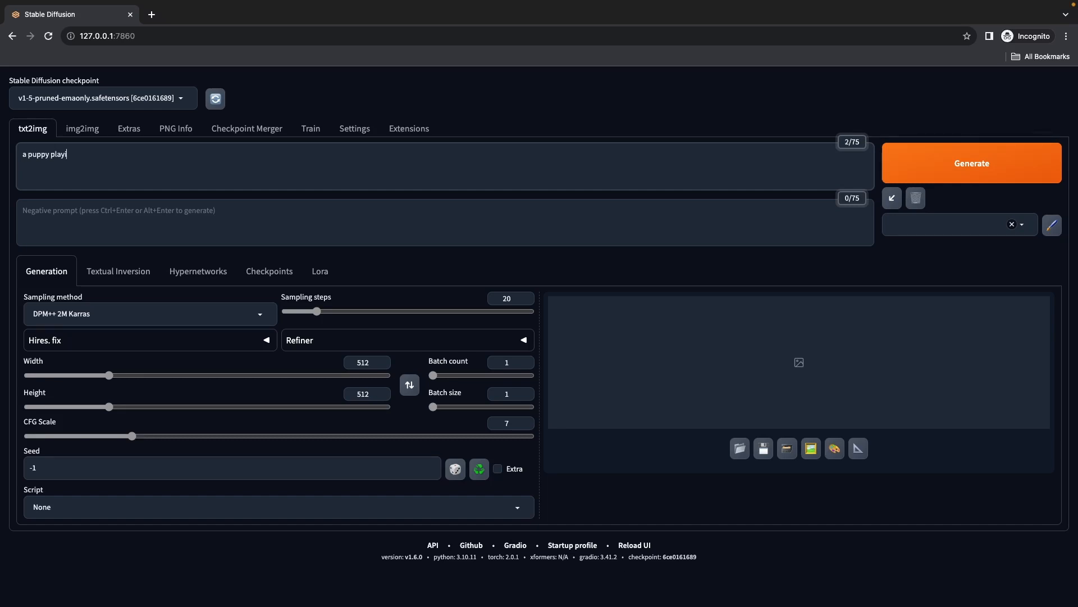
Type the prompt 'a puppy playing, dirt, grass, high quality, depth of field'
text(ing, di)
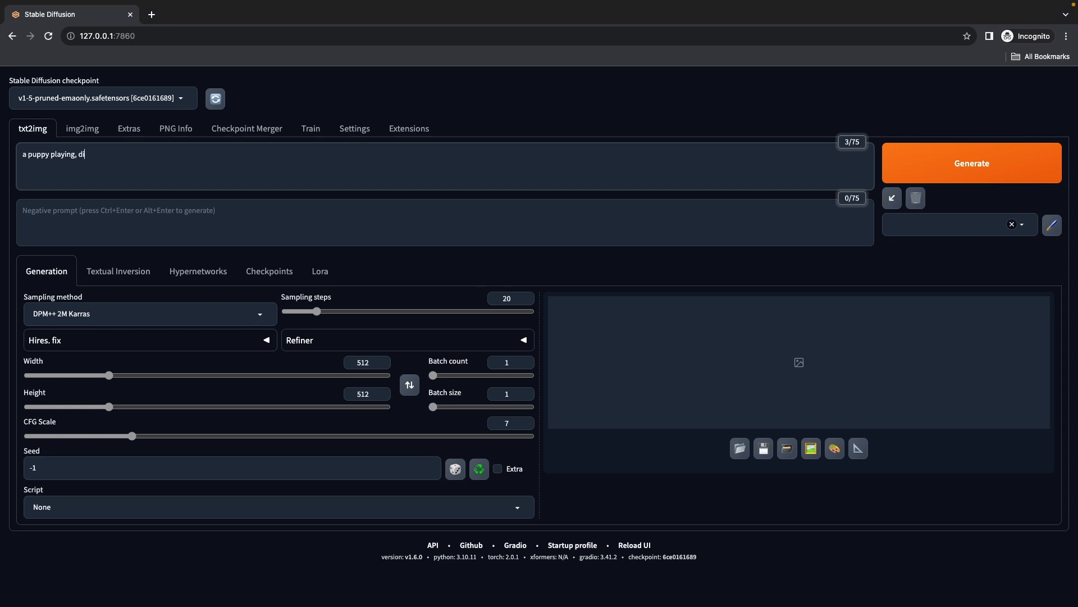
text(rt, grass, high)
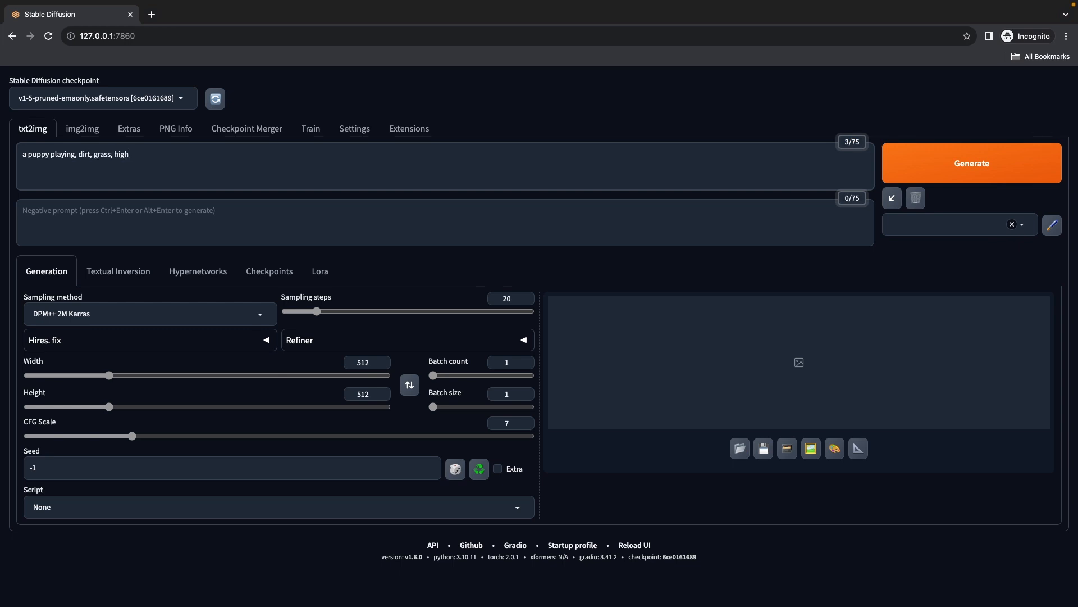
text(quality)
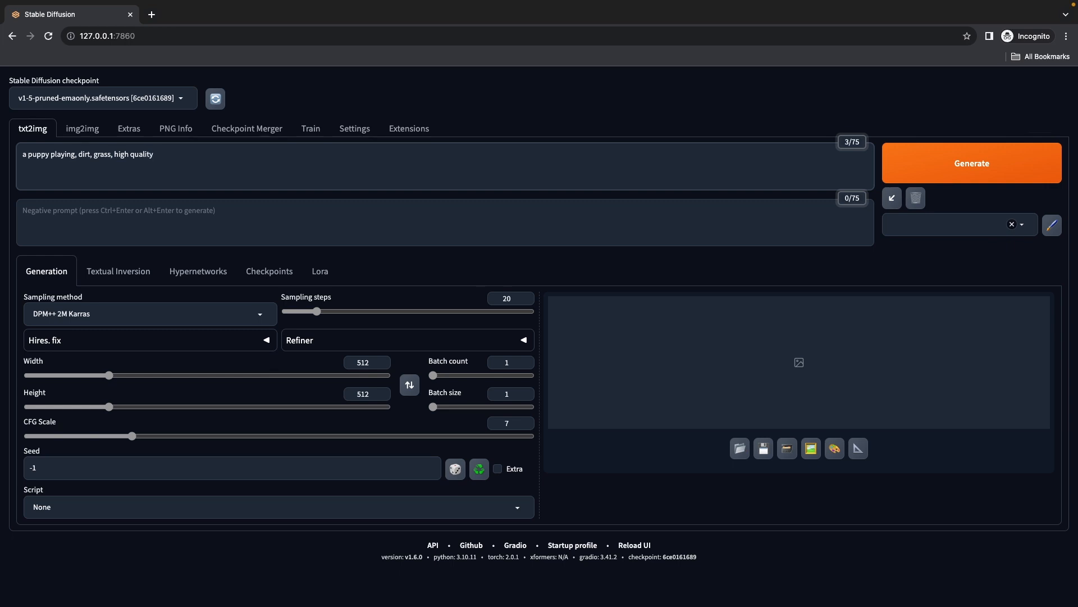
text(,)
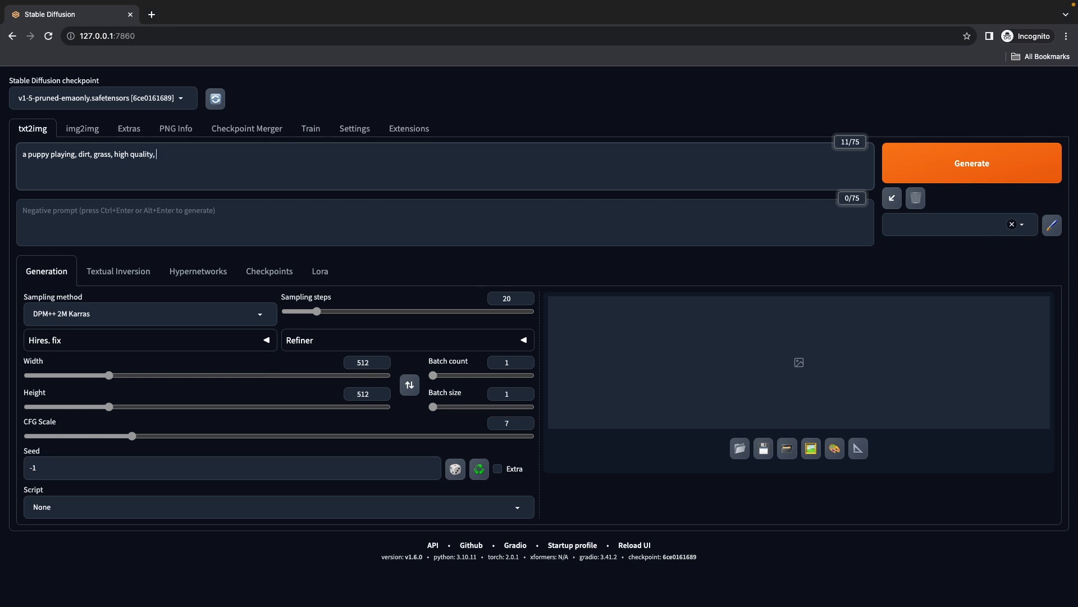
text(fi)
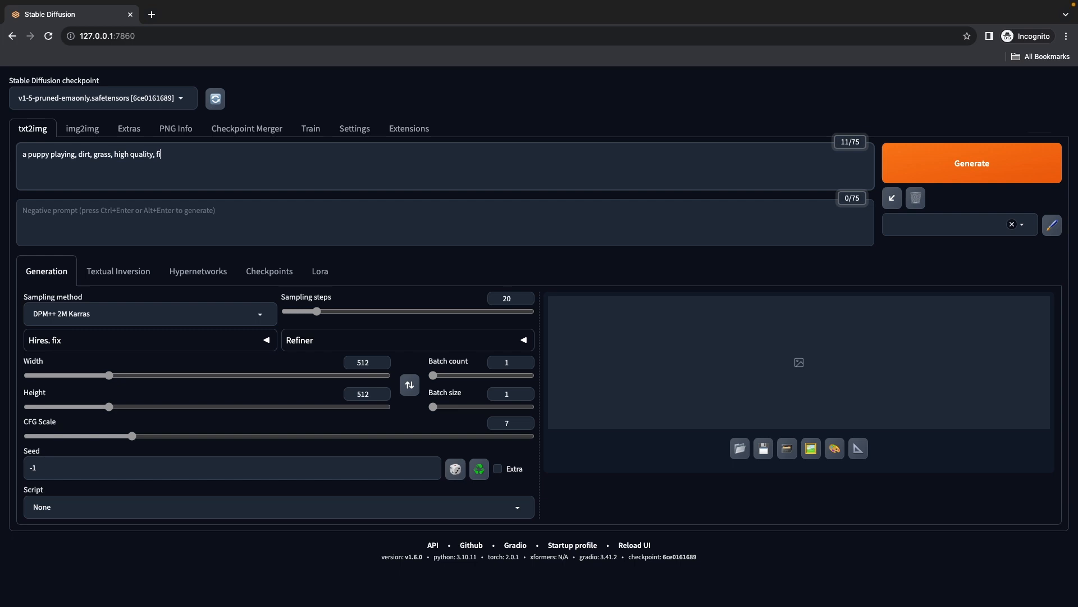
text(depth of field)
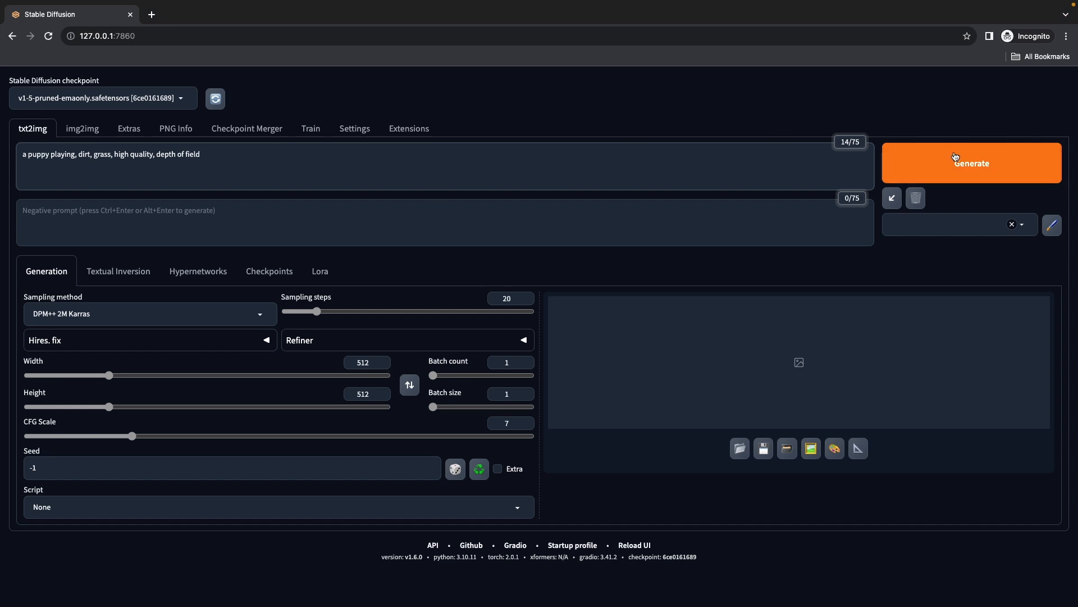
mouse_move(951, 157)
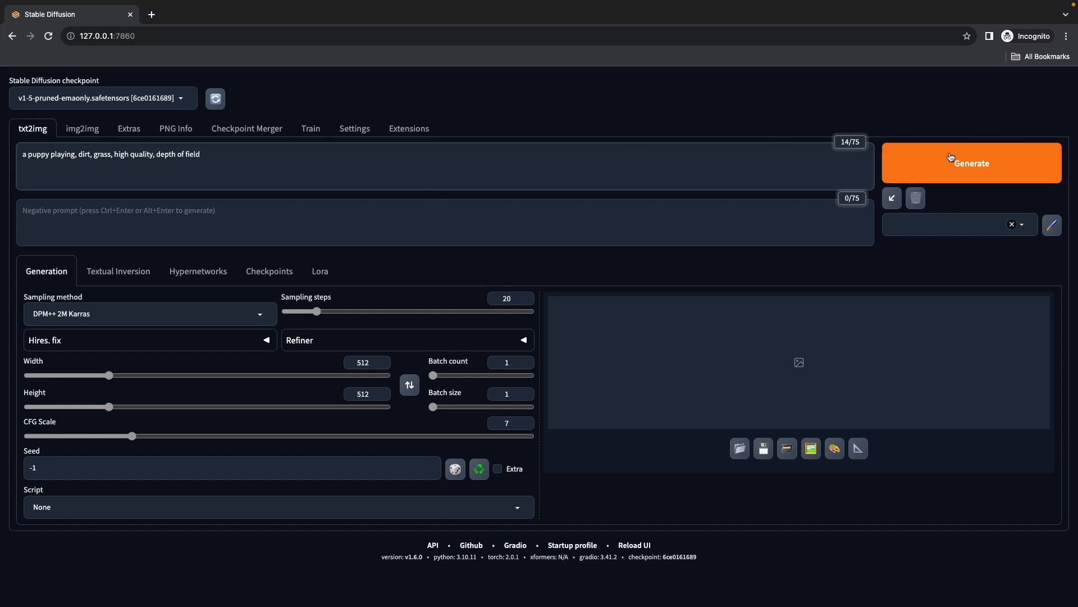
Start generating an image from the puppy prompt
click(951, 159)
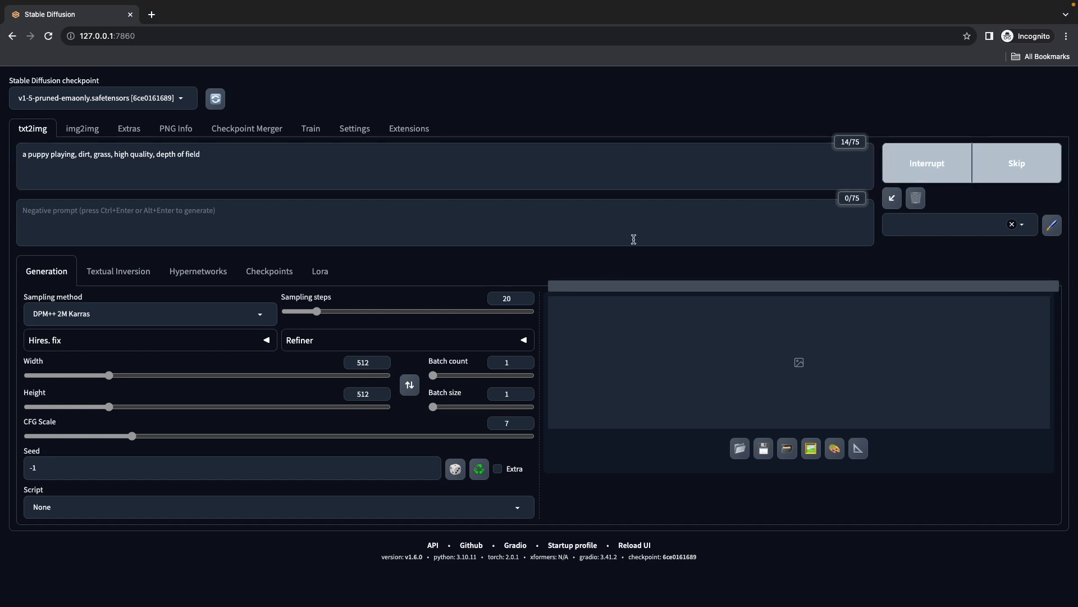
mouse_move(631, 259)
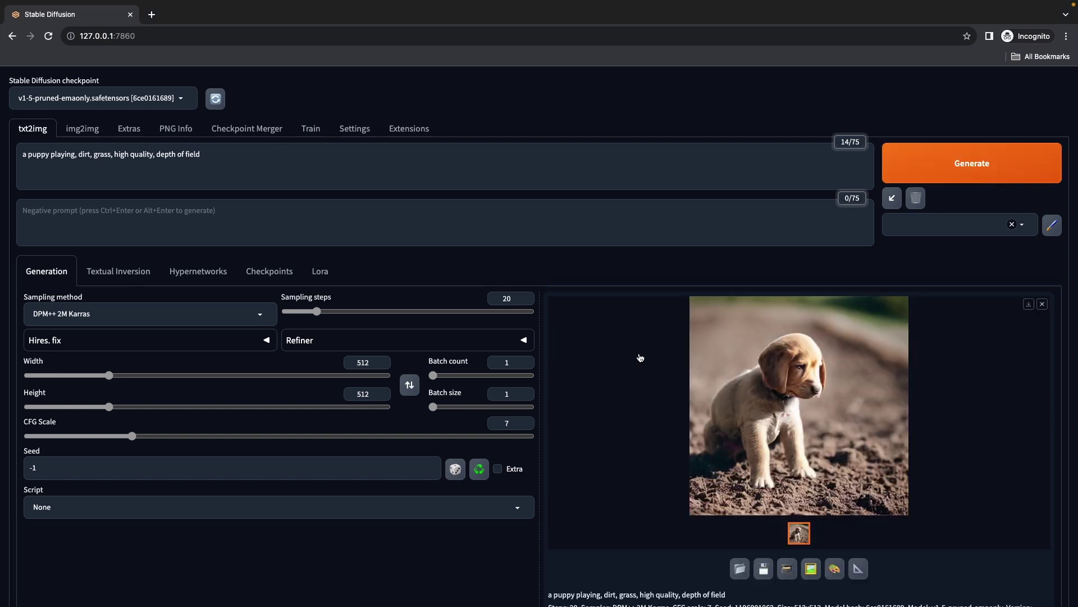
mouse_move(768, 408)
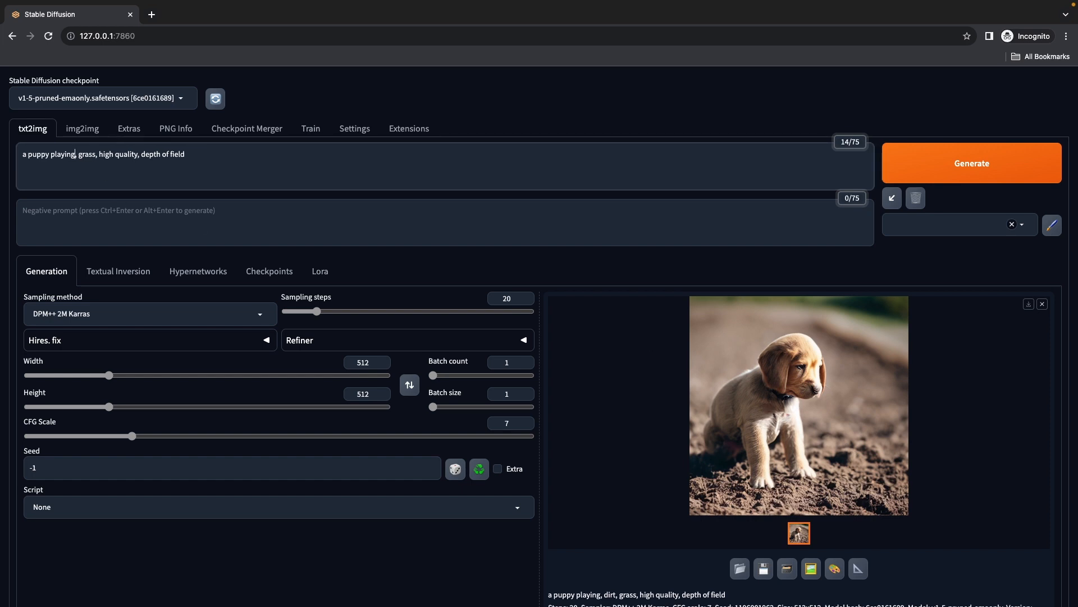
Generate a new image from the dirt-free prompt and close its full-size preview
click(972, 163)
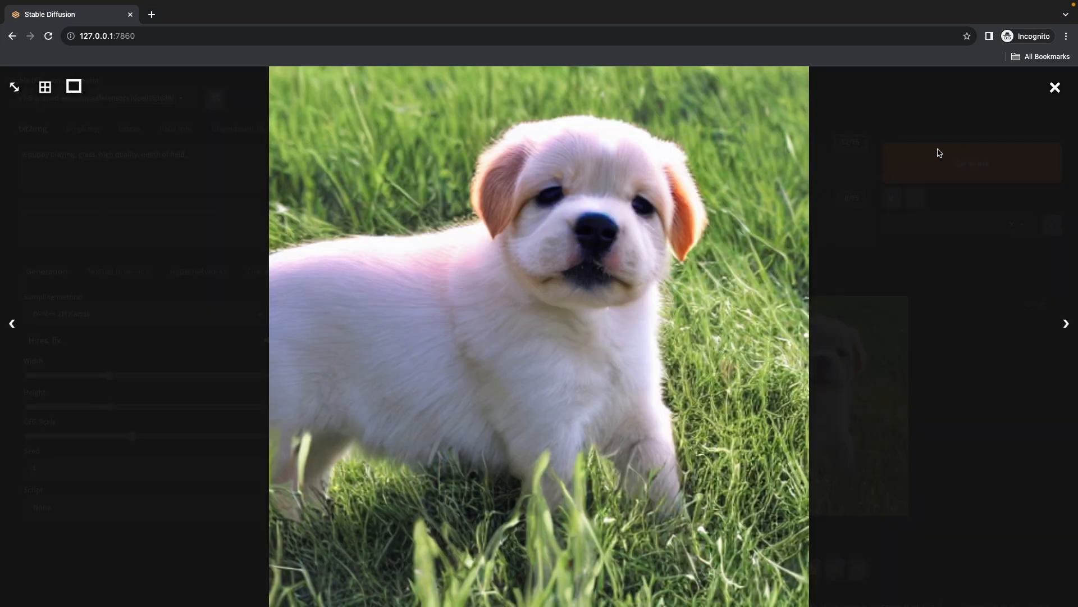
click(1055, 88)
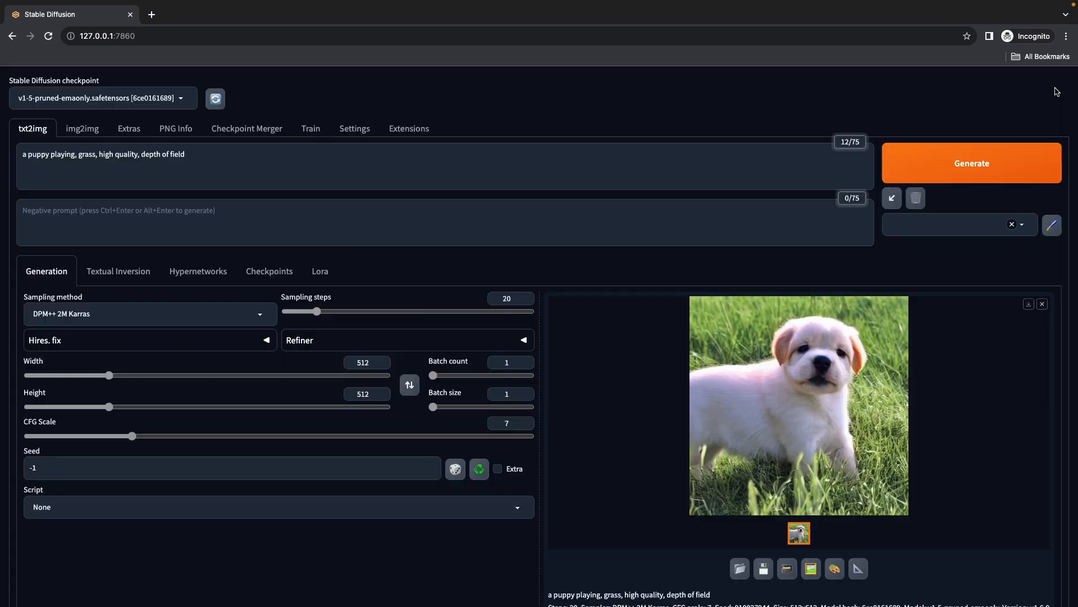
mouse_move(231, 213)
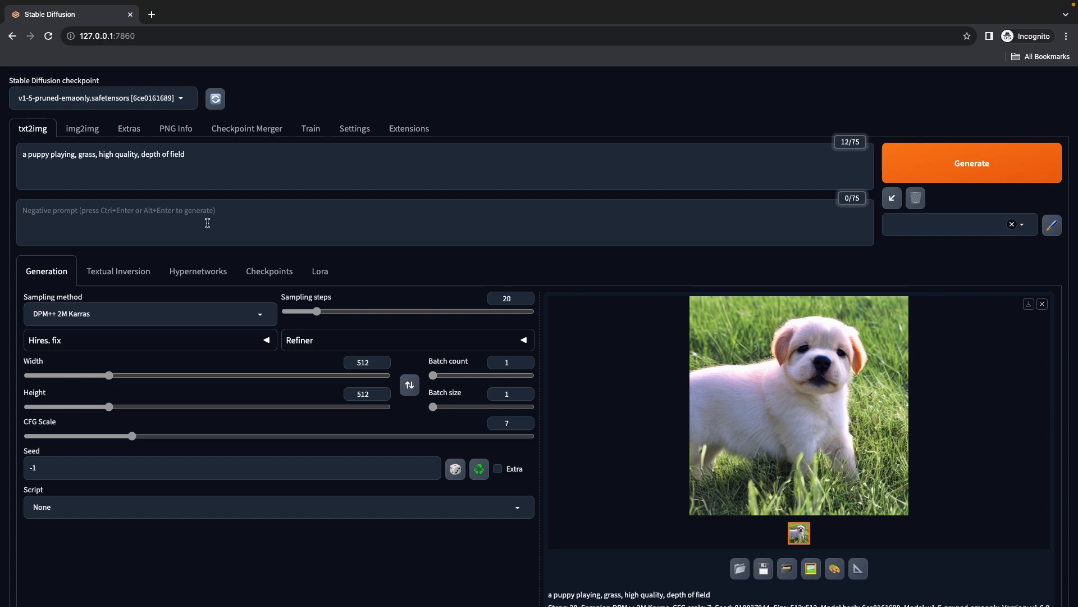
mouse_move(180, 126)
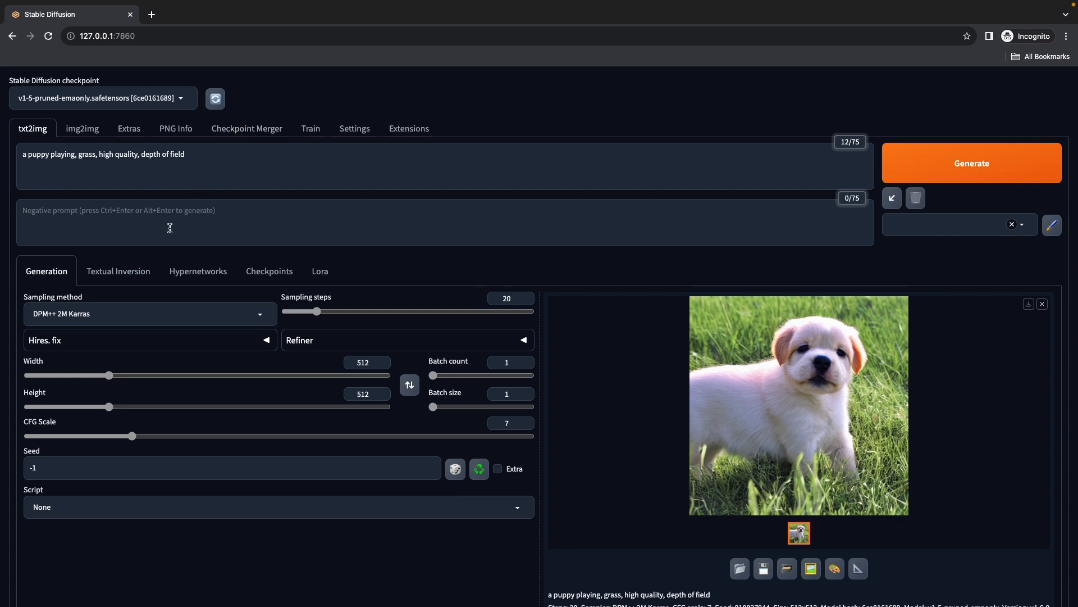
mouse_move(65, 299)
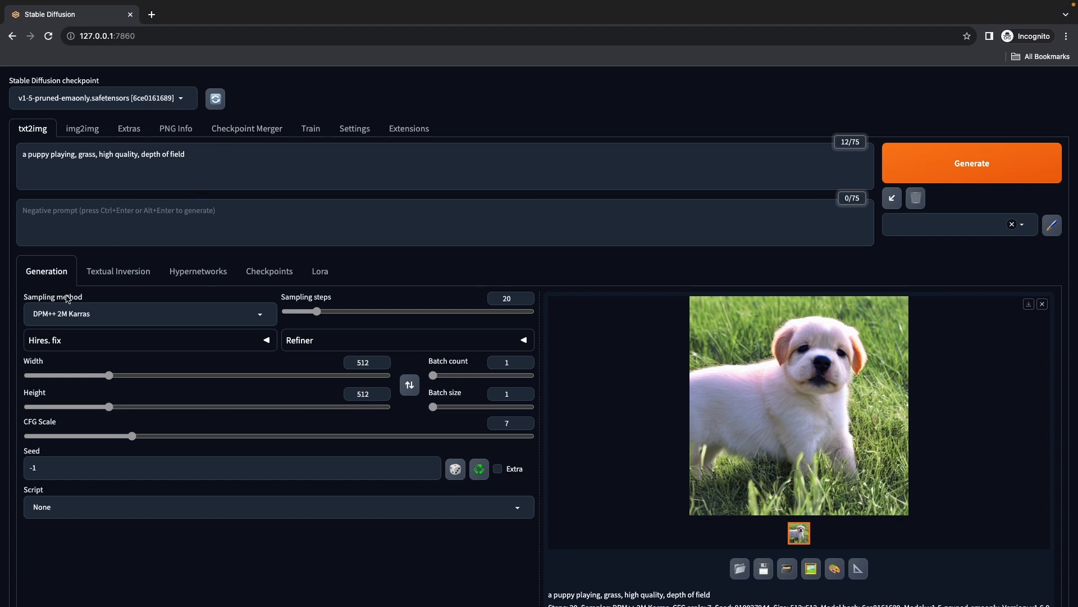
mouse_move(66, 299)
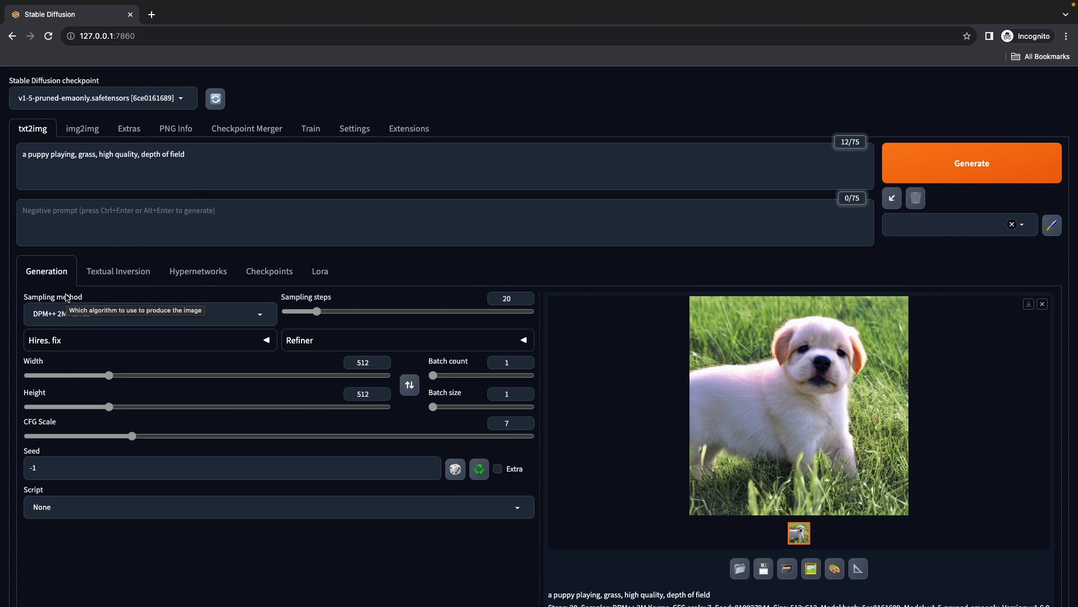
mouse_move(306, 310)
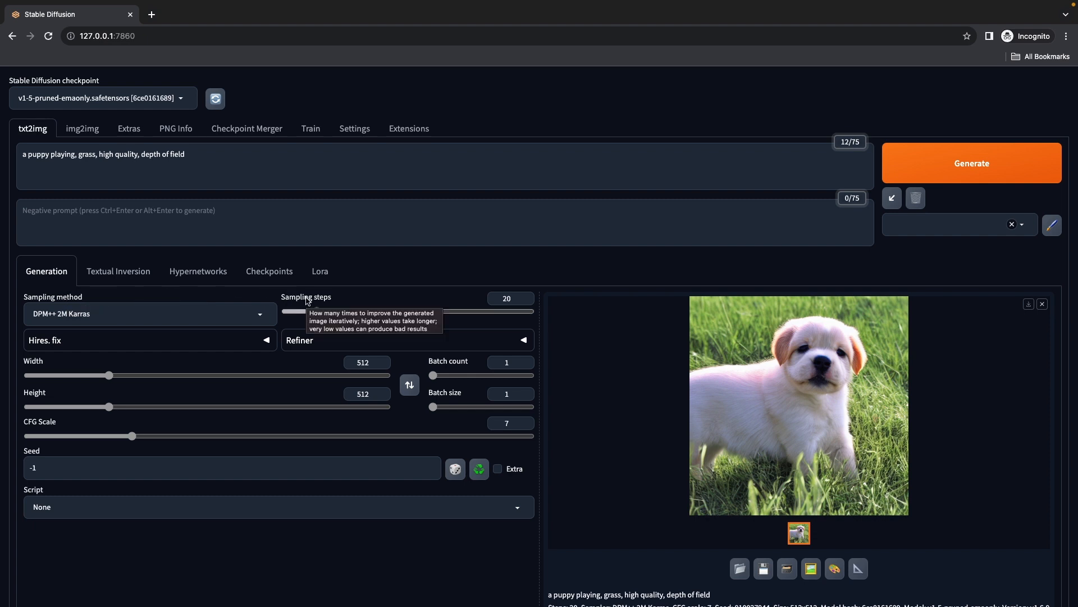
mouse_move(39, 364)
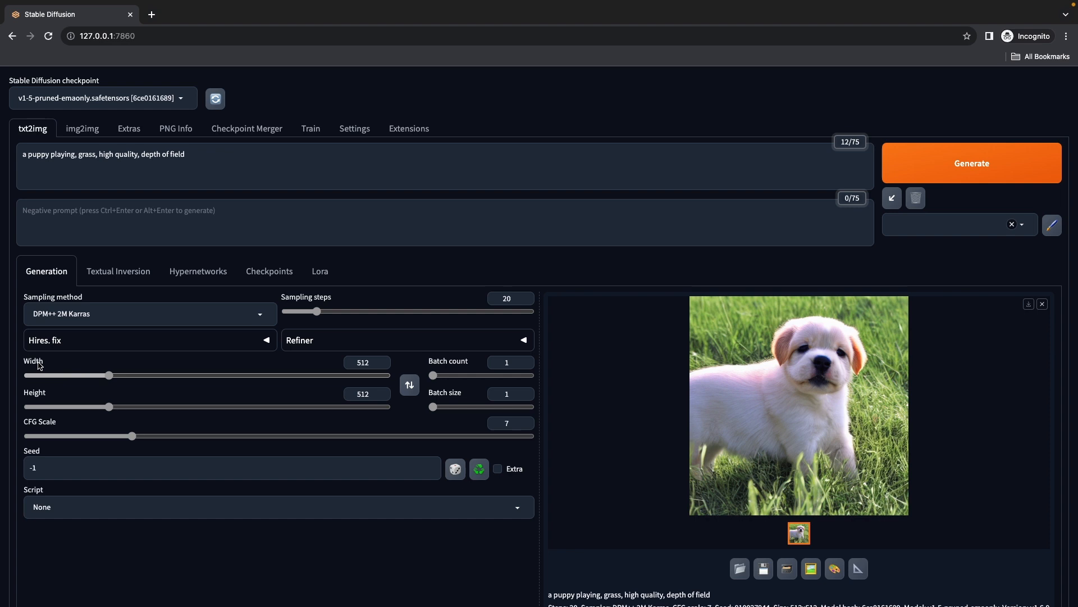
mouse_move(31, 396)
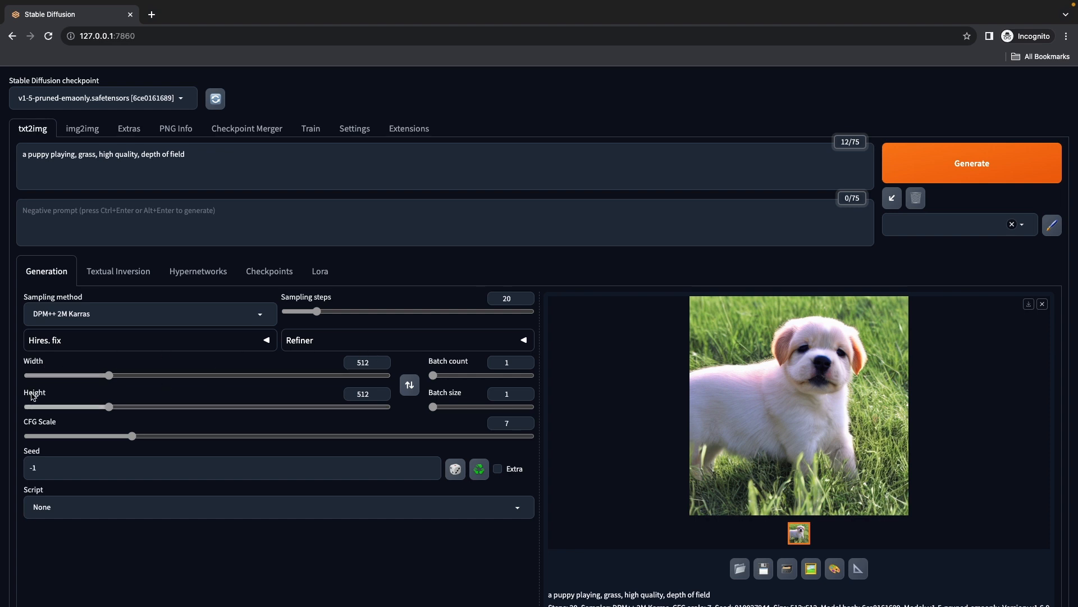
mouse_move(38, 425)
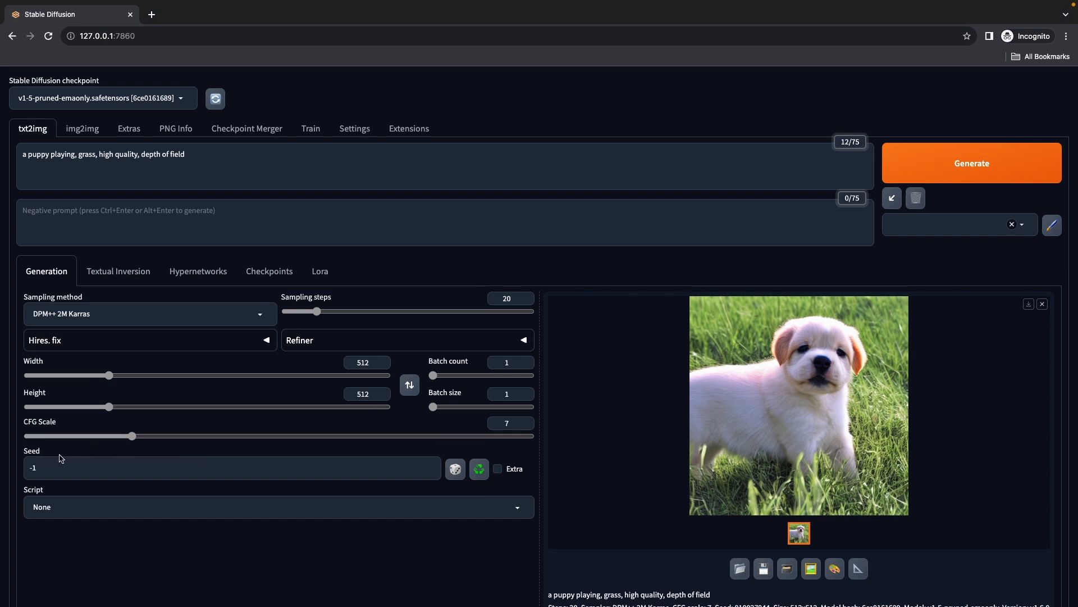
mouse_move(31, 452)
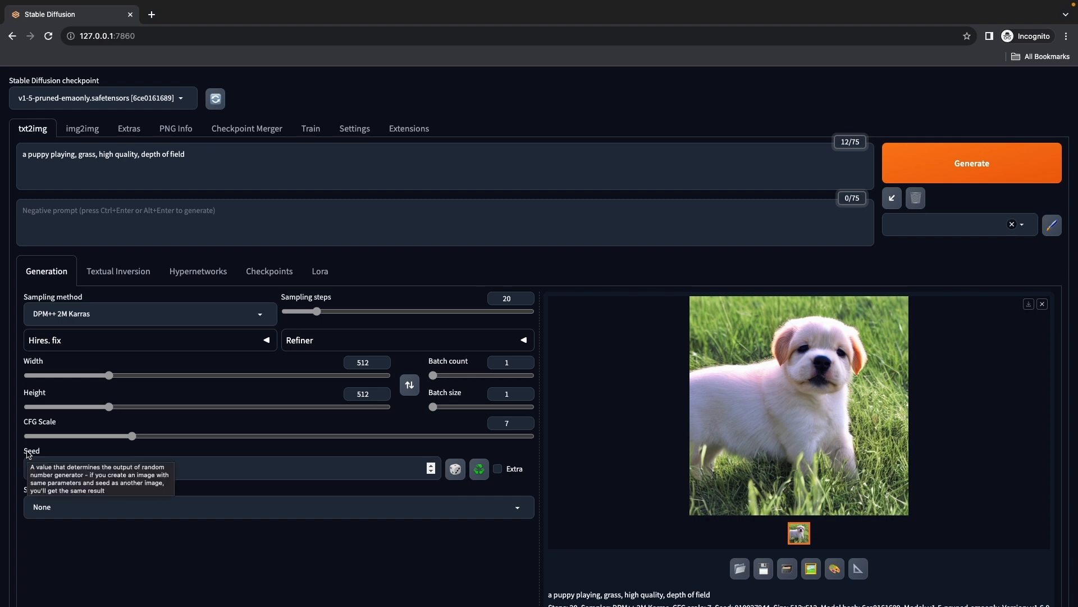
mouse_move(39, 450)
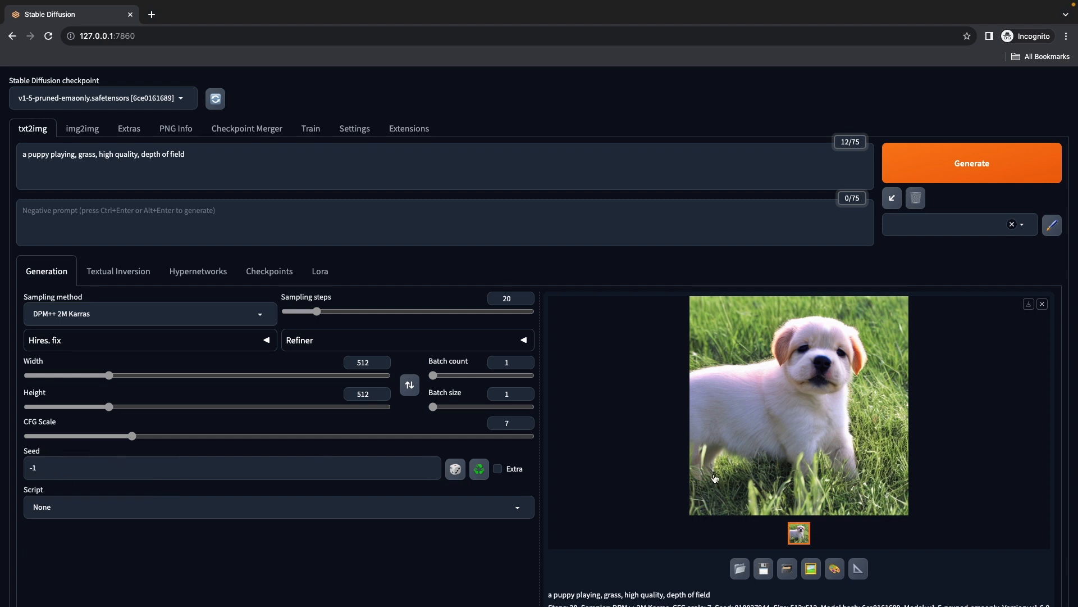
scroll(down, 3)
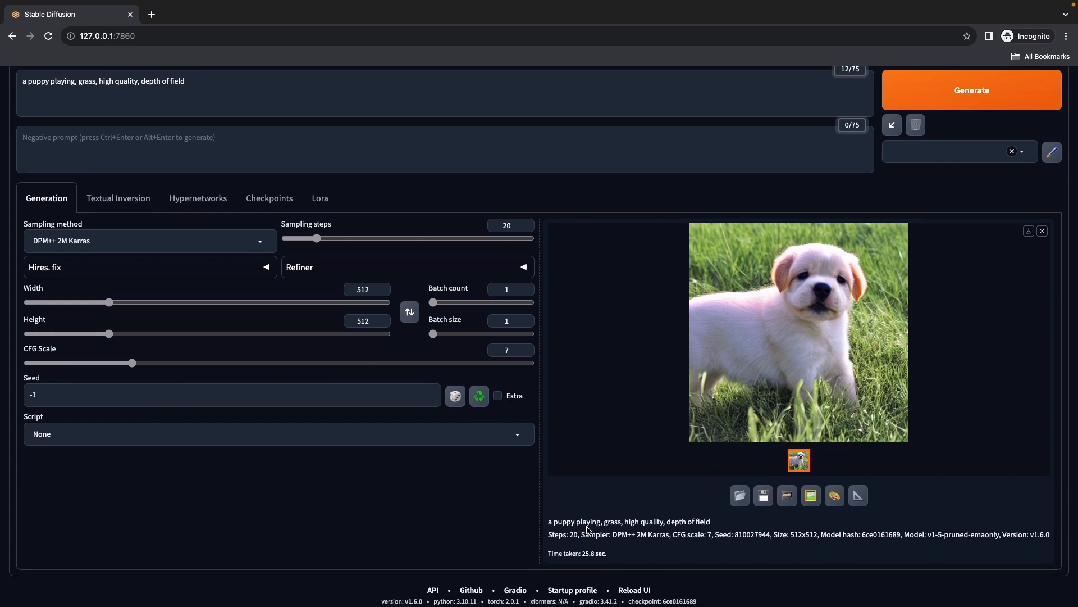
mouse_move(776, 546)
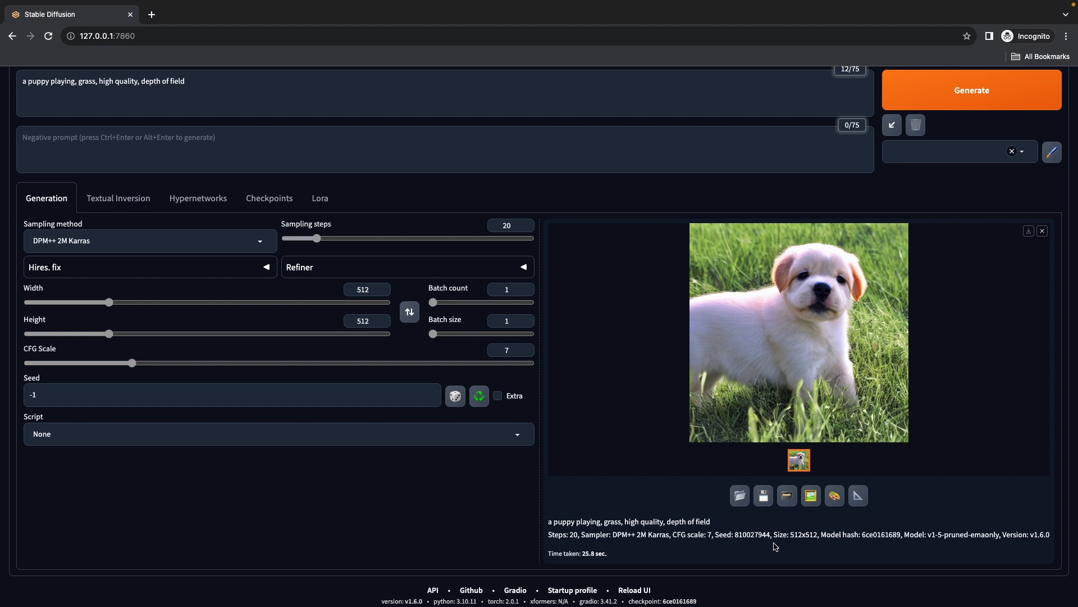
double_click(753, 535)
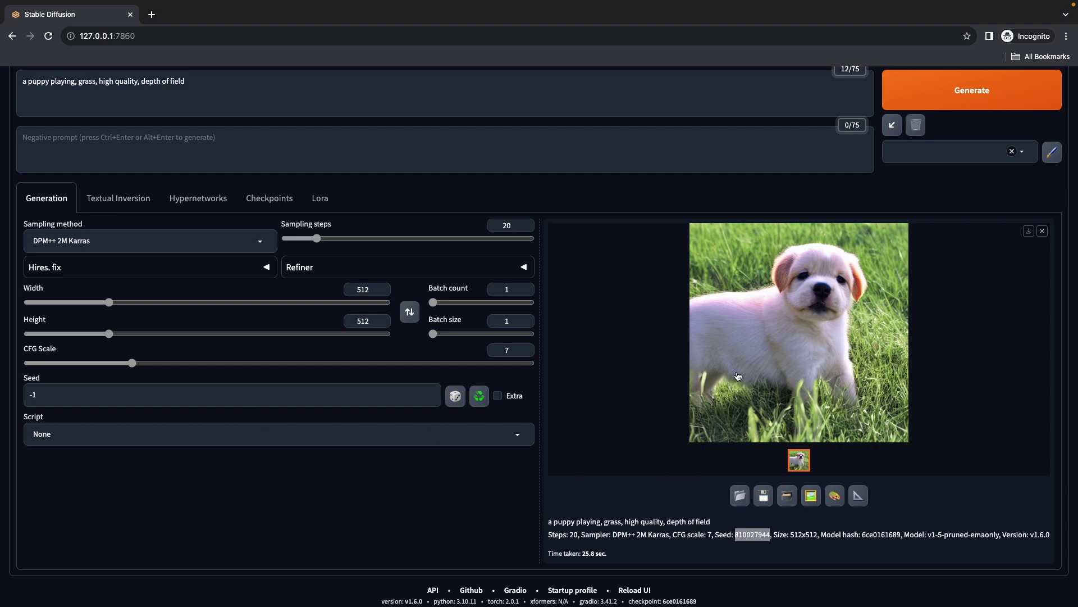
scroll(up, 3)
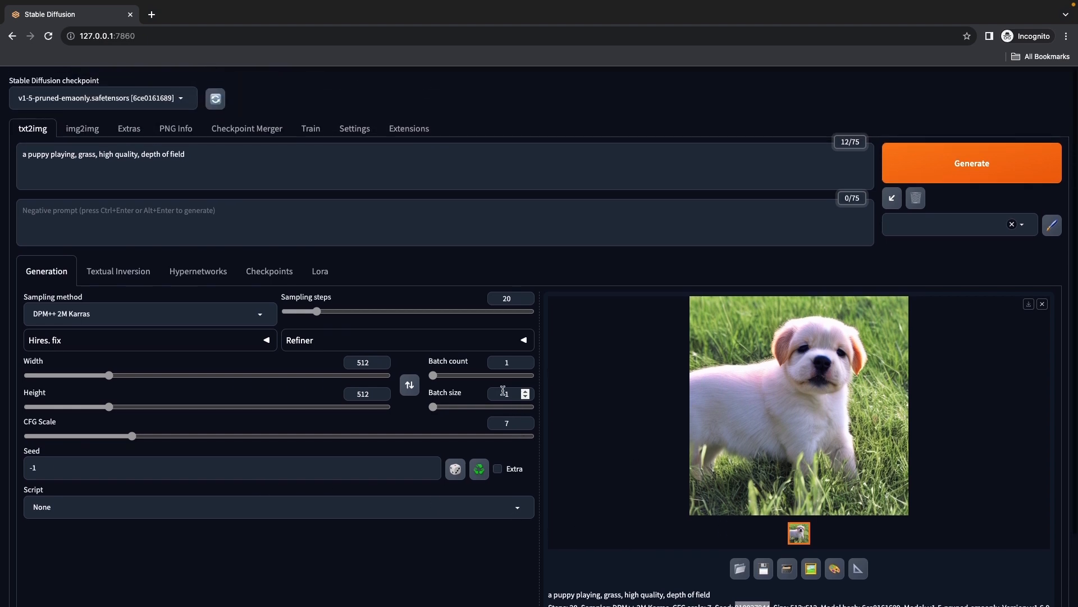
mouse_move(450, 397)
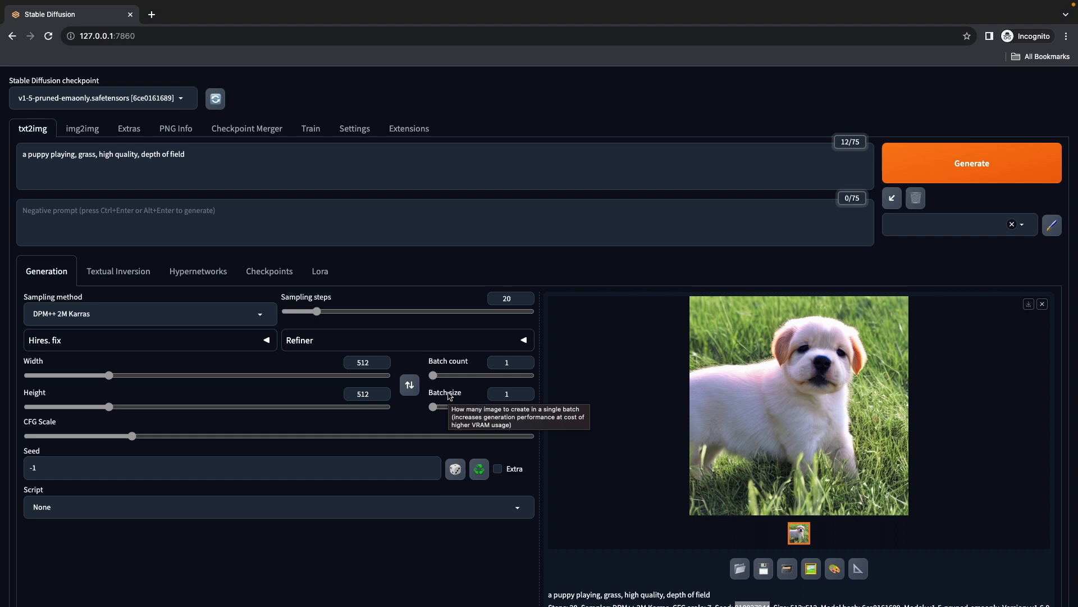
mouse_move(453, 362)
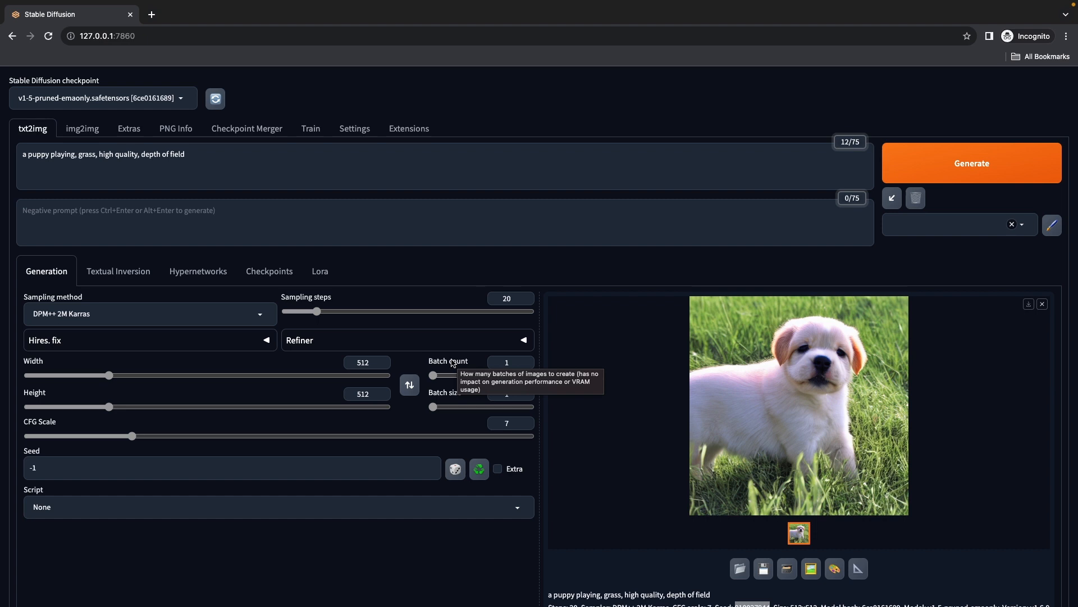
mouse_move(472, 358)
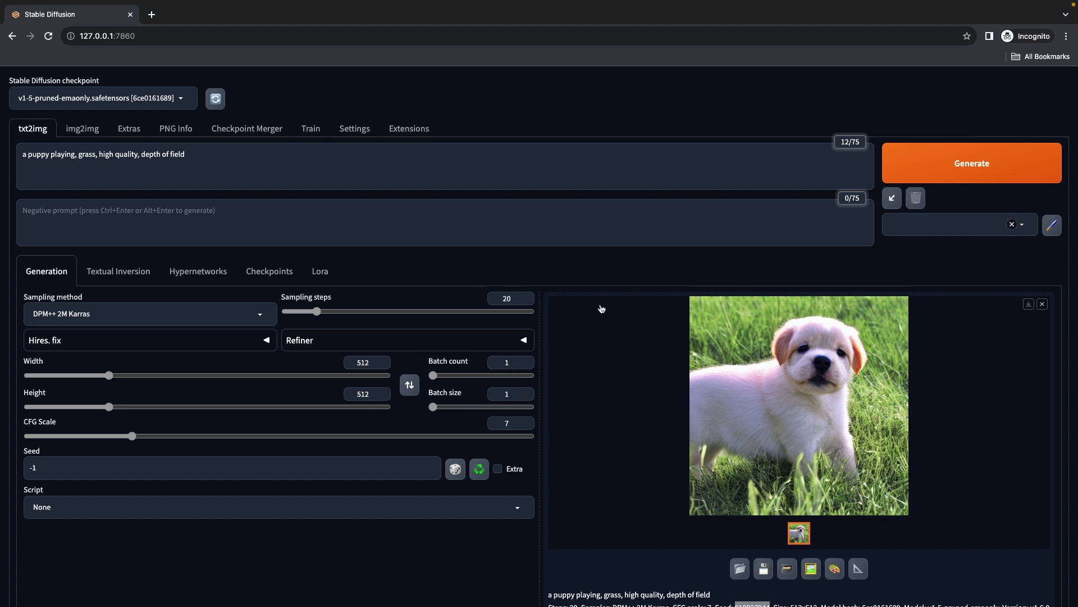
mouse_move(621, 338)
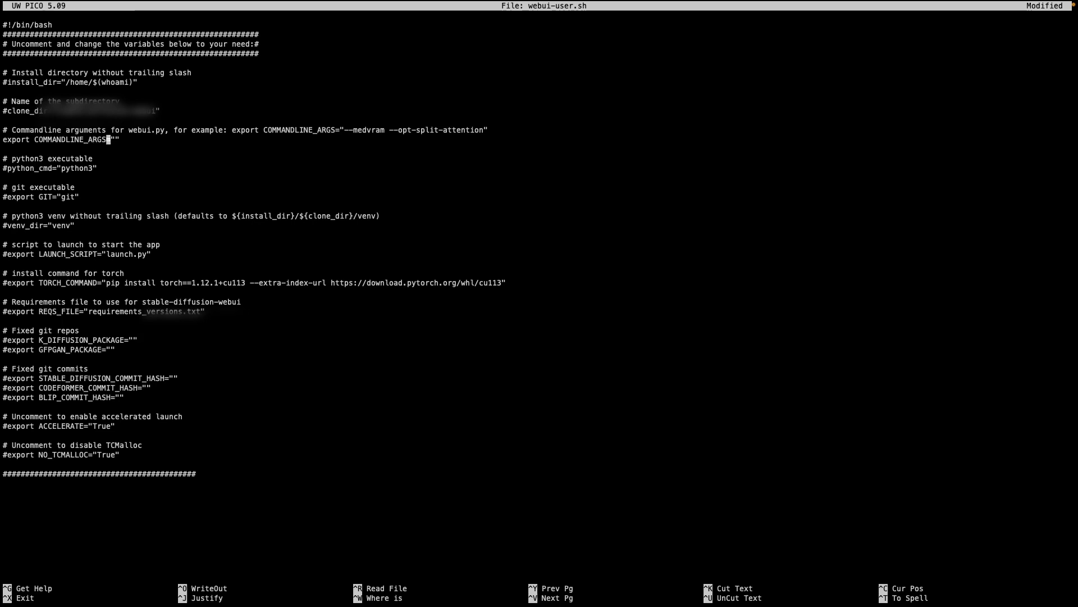
Set COMMANDLINE_ARGS to '--api --skip-torch-cuda-test' and save and exit nano
text(--)
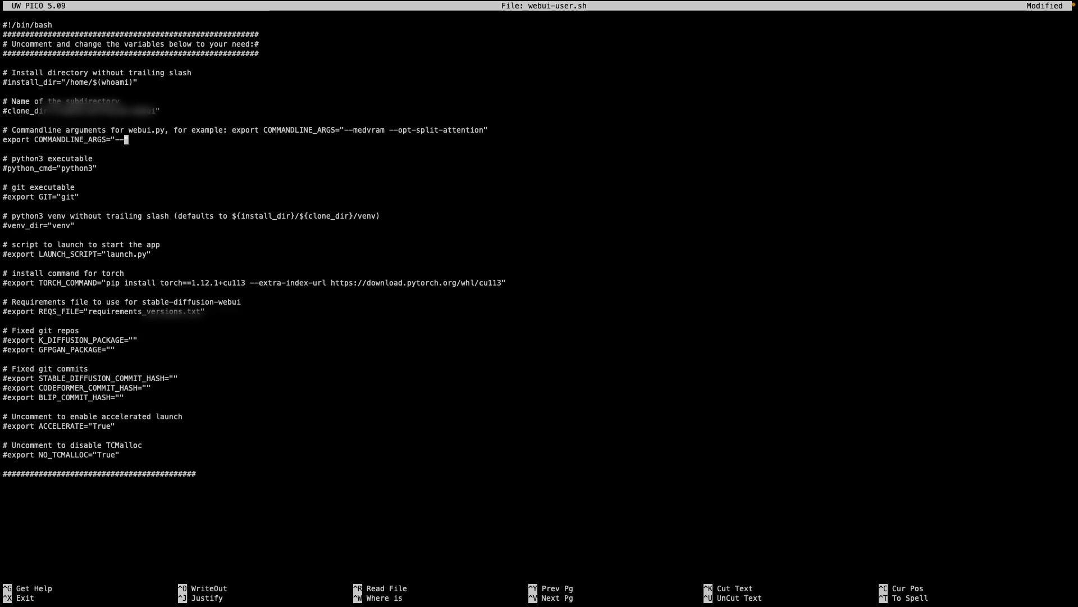
text(api ")
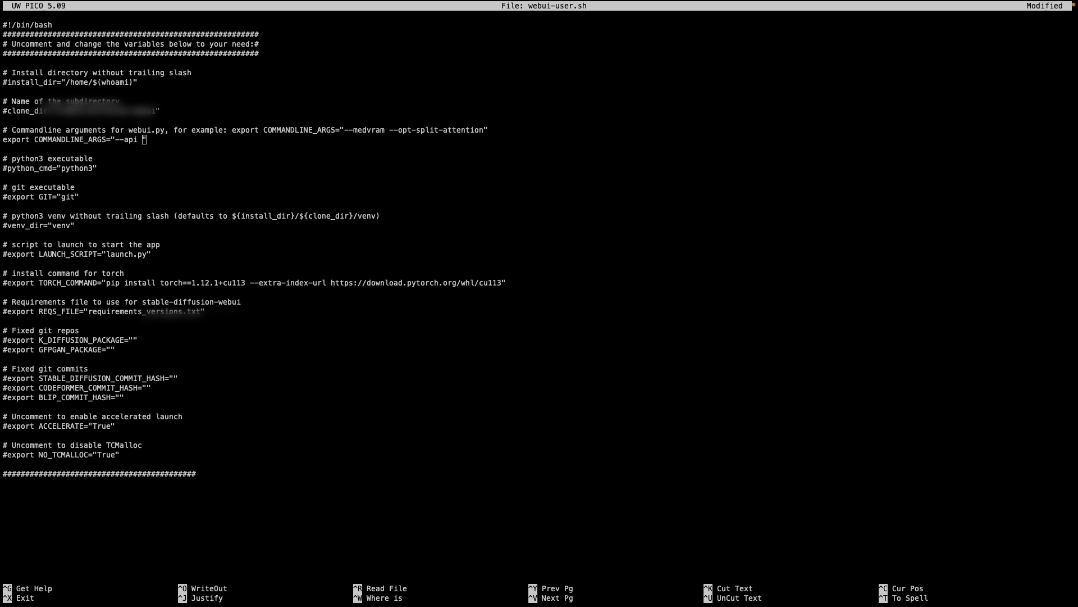
mouse_move(52, 184)
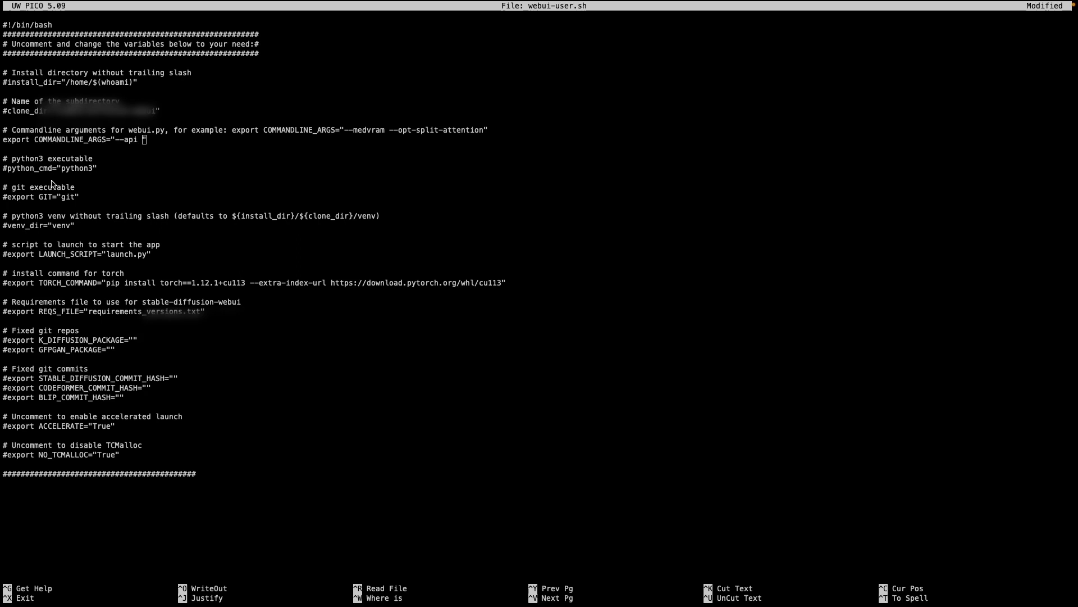
mouse_move(217, 173)
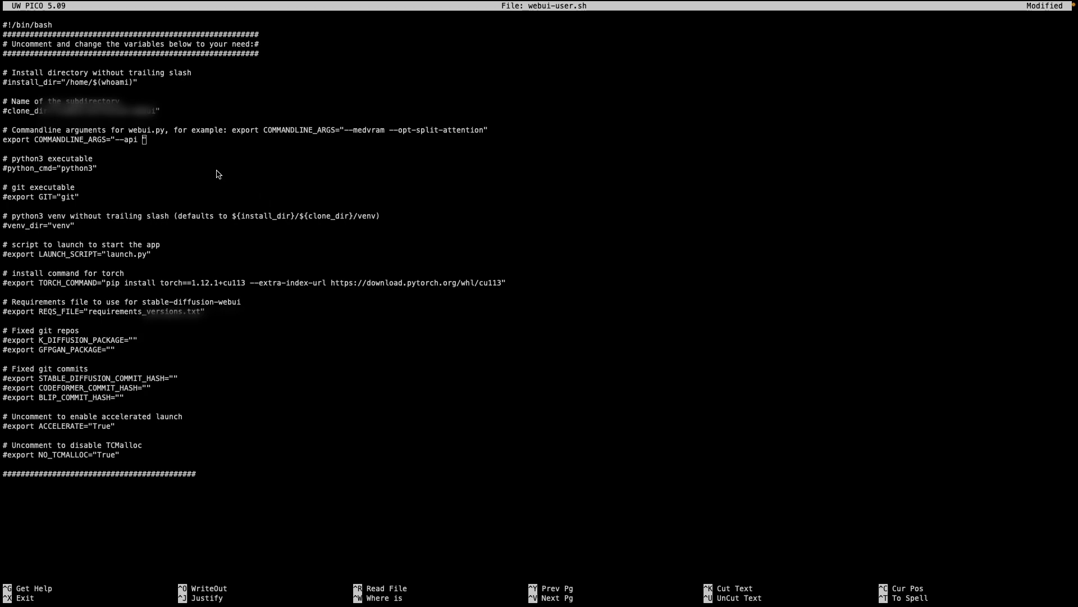
text(--)
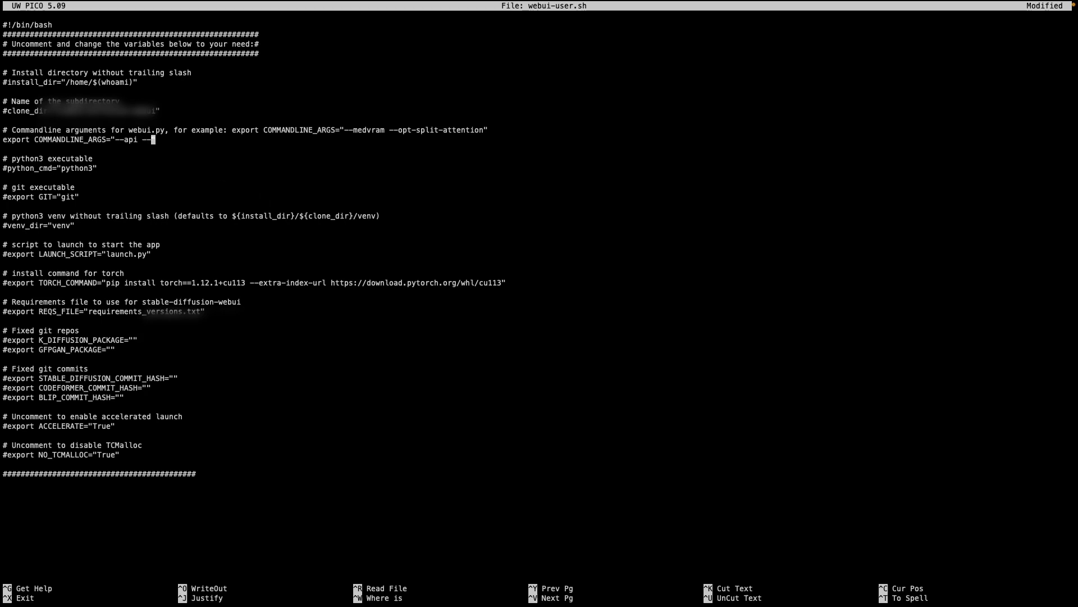
text(skip)
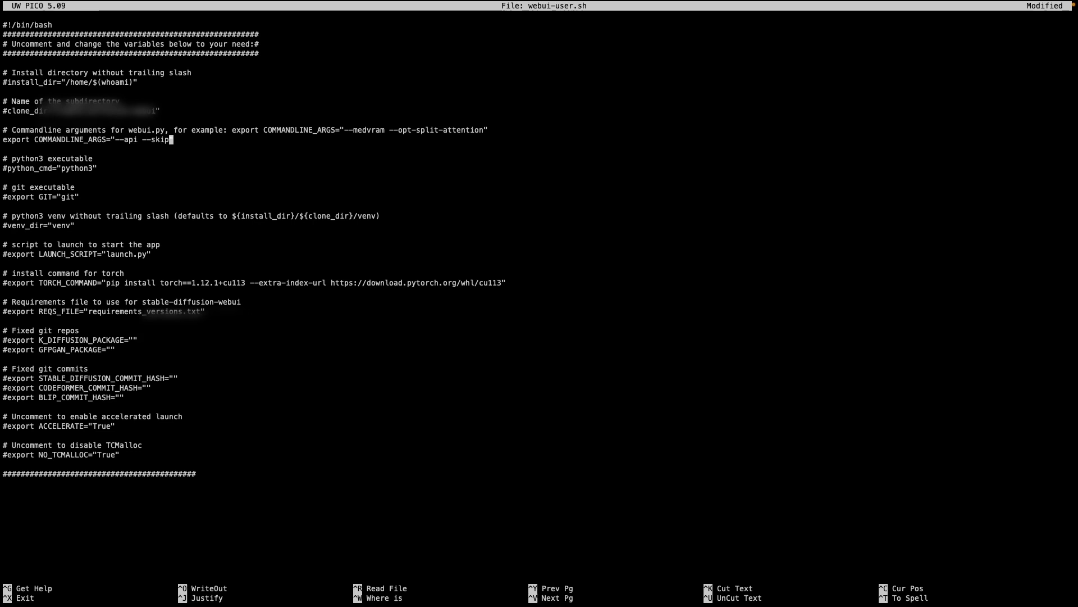
text(-torch-c)
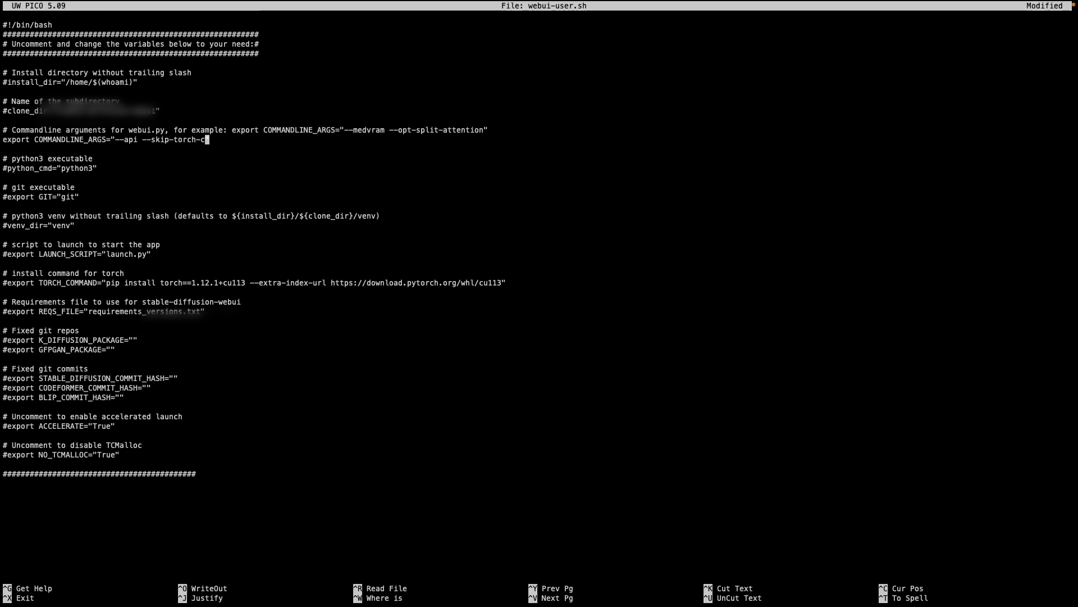
text(uda-test)
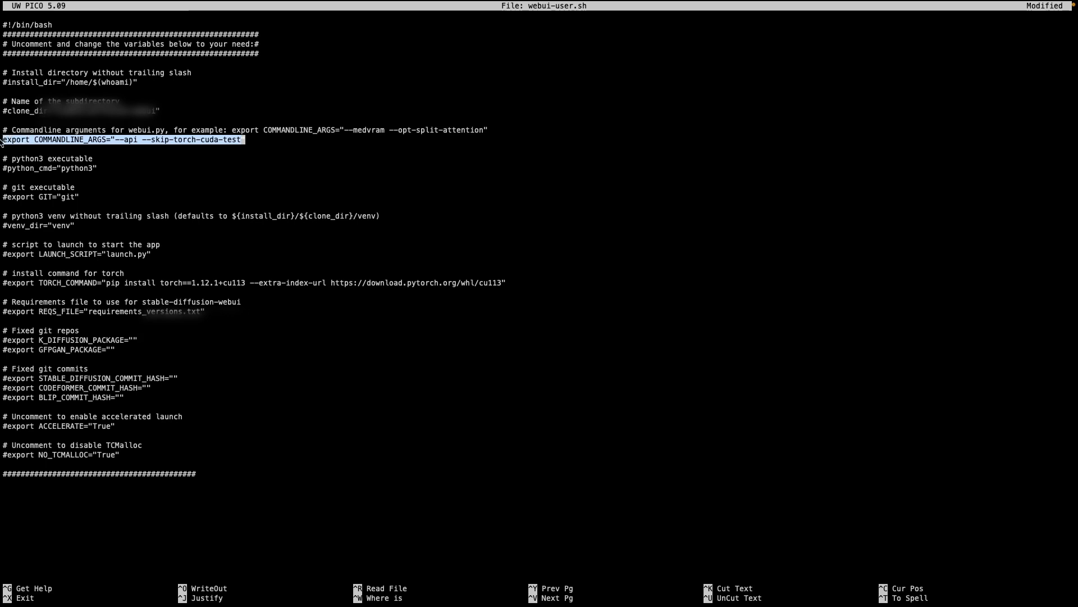
mouse_move(209, 149)
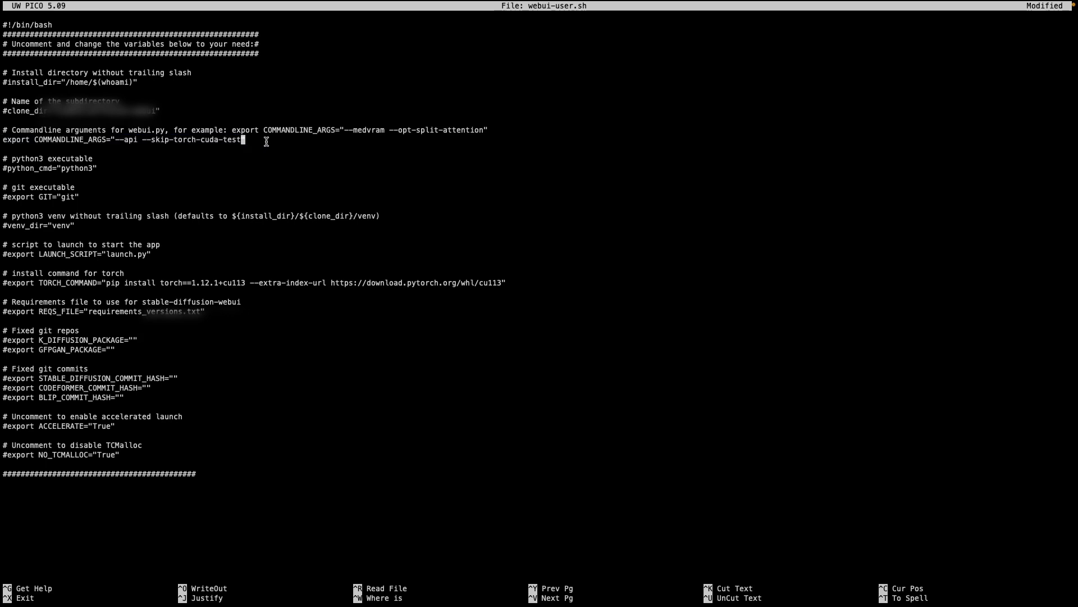
key(ctrl+x)
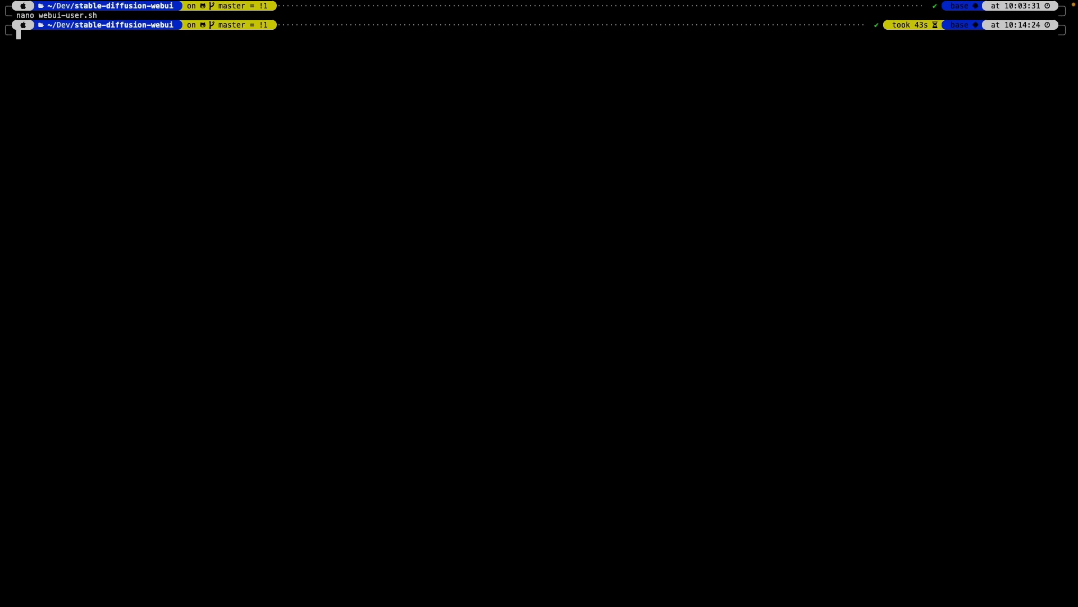
Run ./webui.sh to relaunch the WebUI with the API enabled
text(./webui.sh)
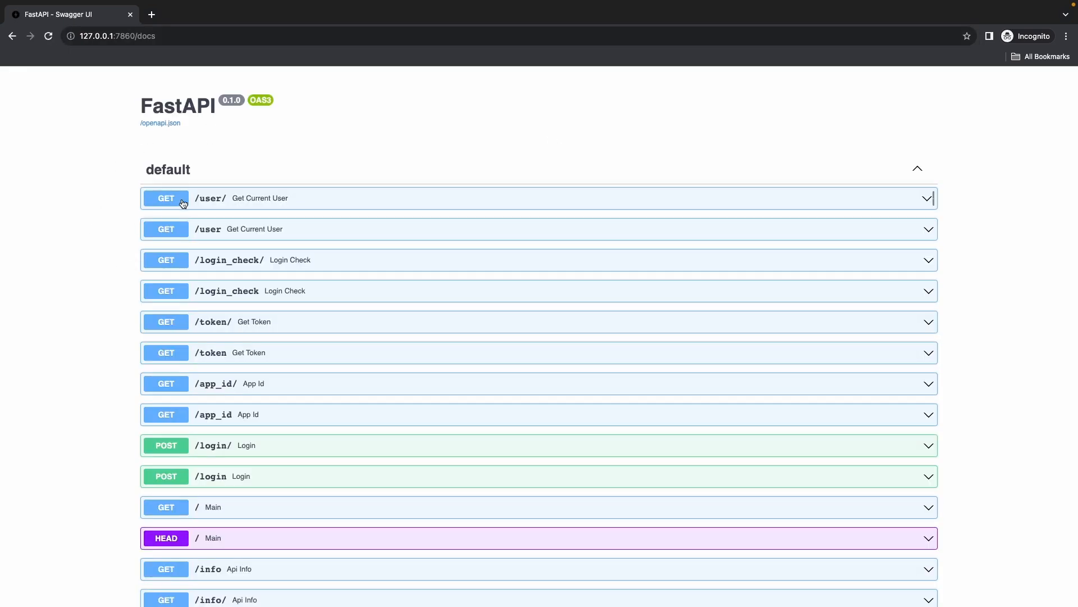
Expand POST /sdapi/v1/txt2img to show its example request body and response
scroll(down, 3)
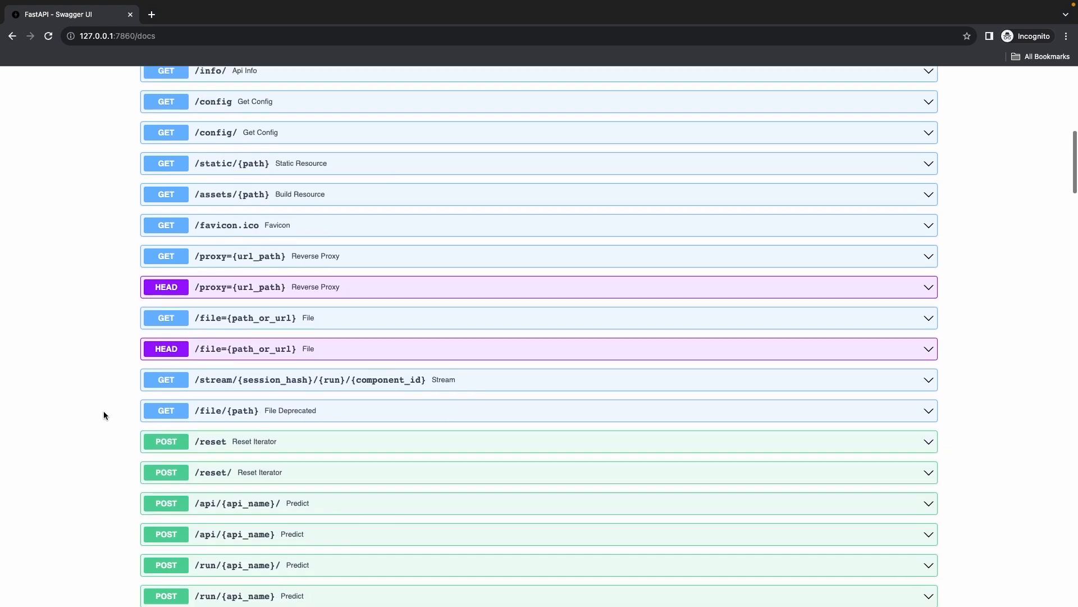
scroll(down, 3)
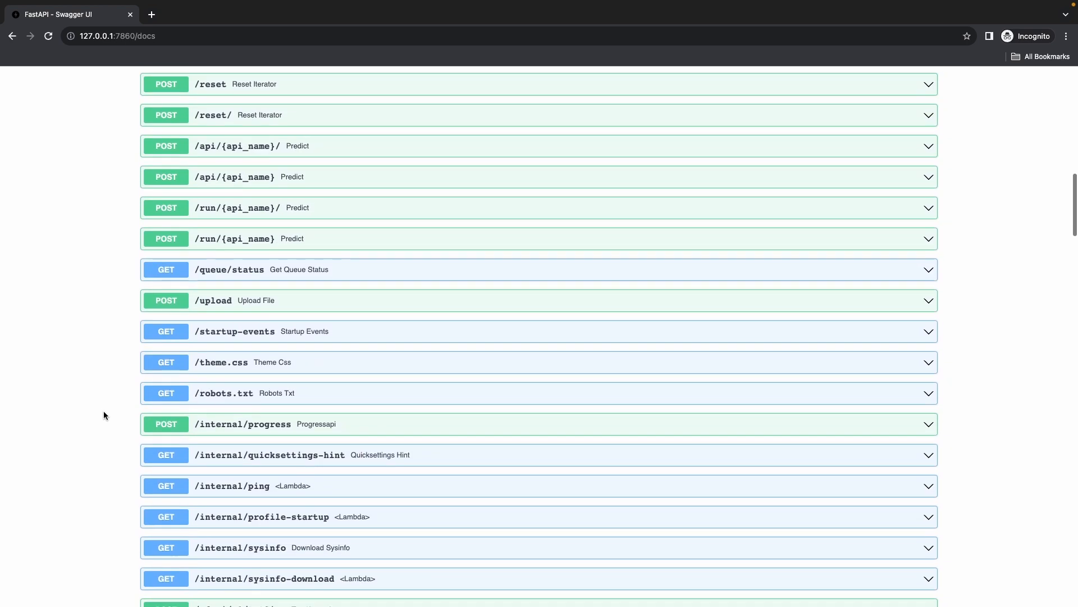
scroll(down, 3)
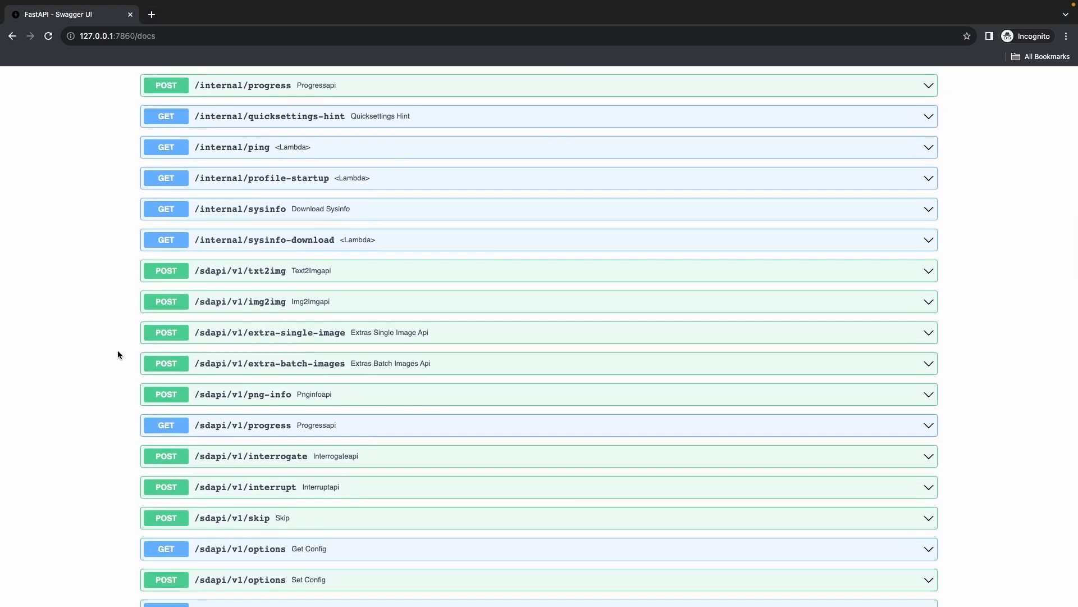
mouse_move(342, 274)
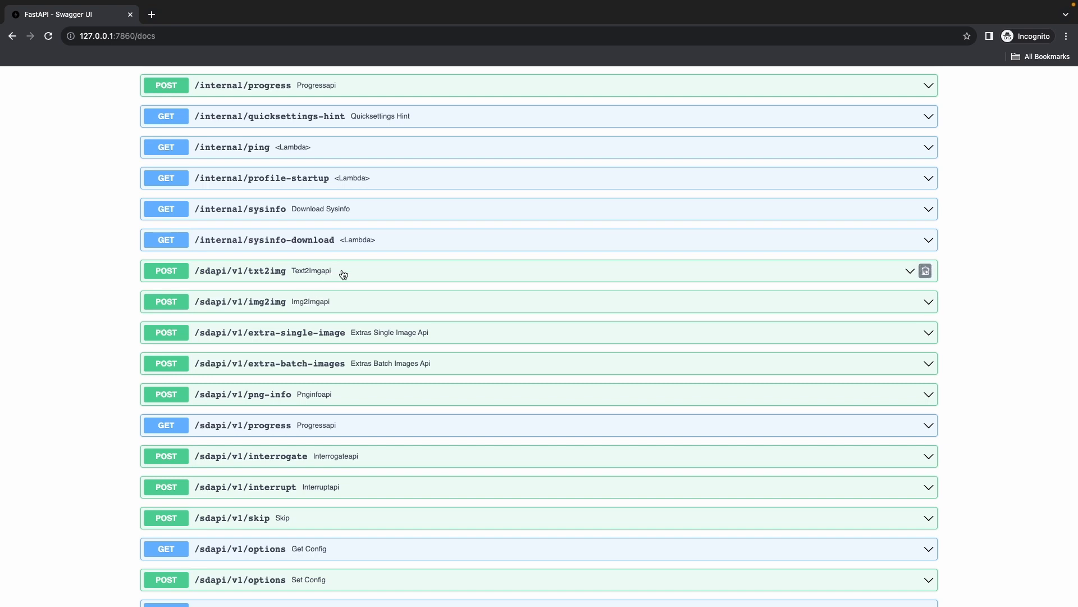
click(343, 274)
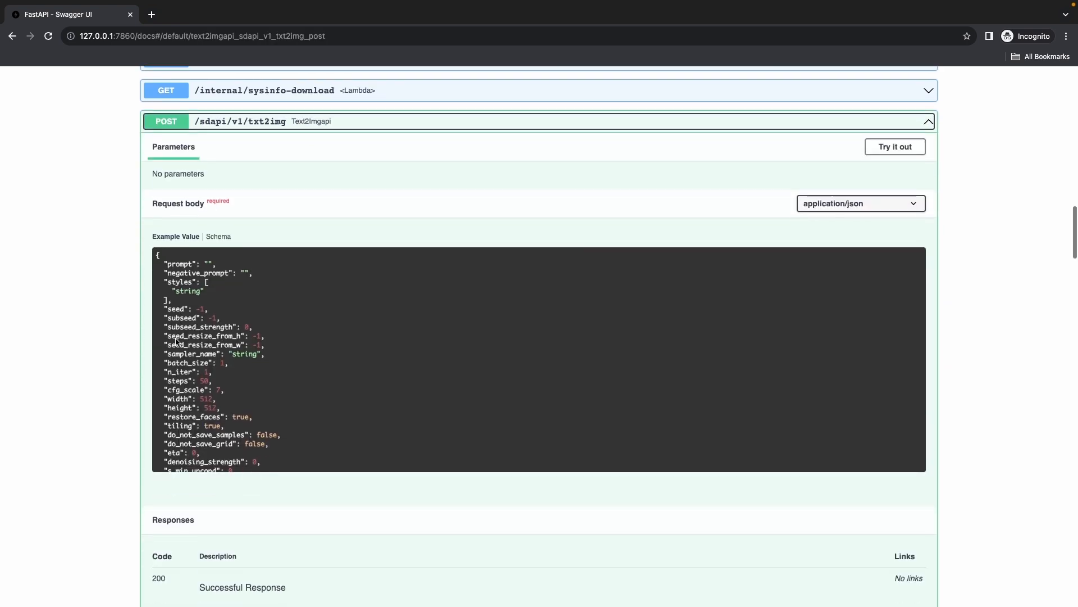
scroll(down, 3)
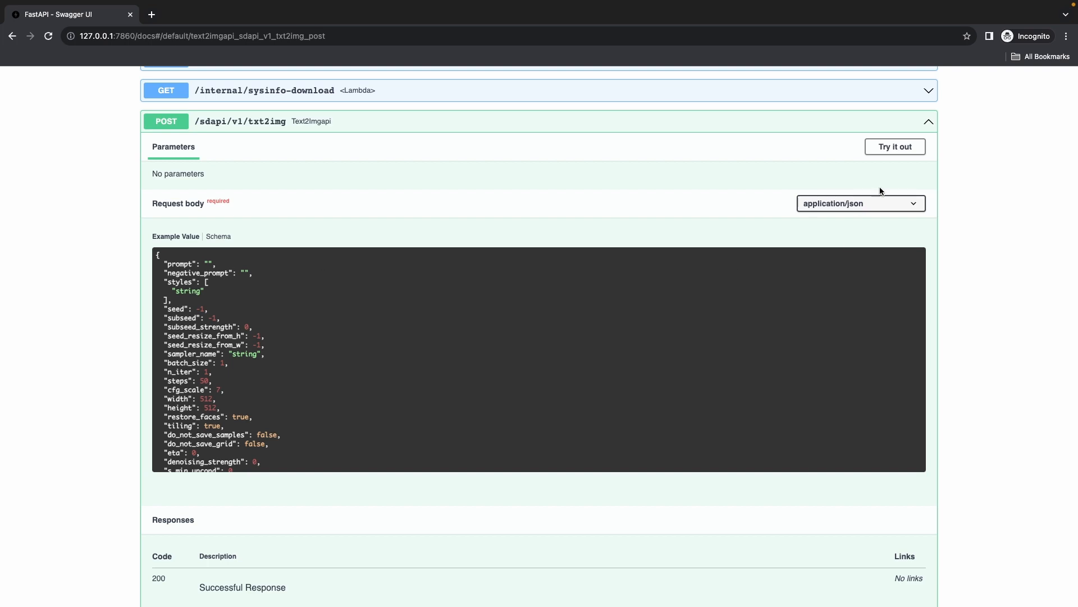
Make the request body editable and enter the prompt 'green sapling growing out of the ground, mud, grass, dirt'
click(895, 147)
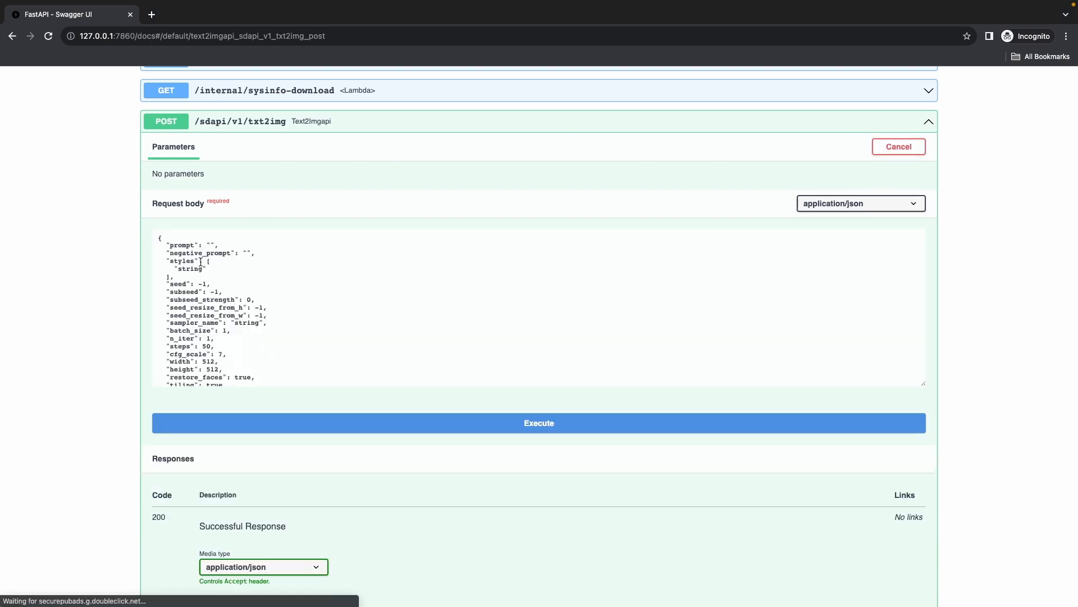
click(212, 246)
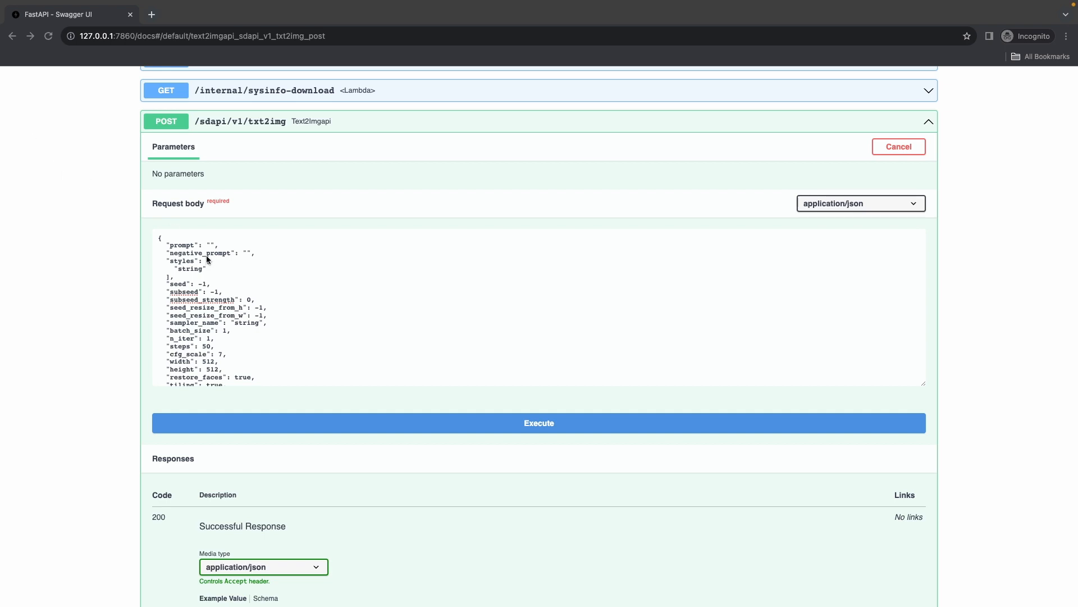
click(209, 244)
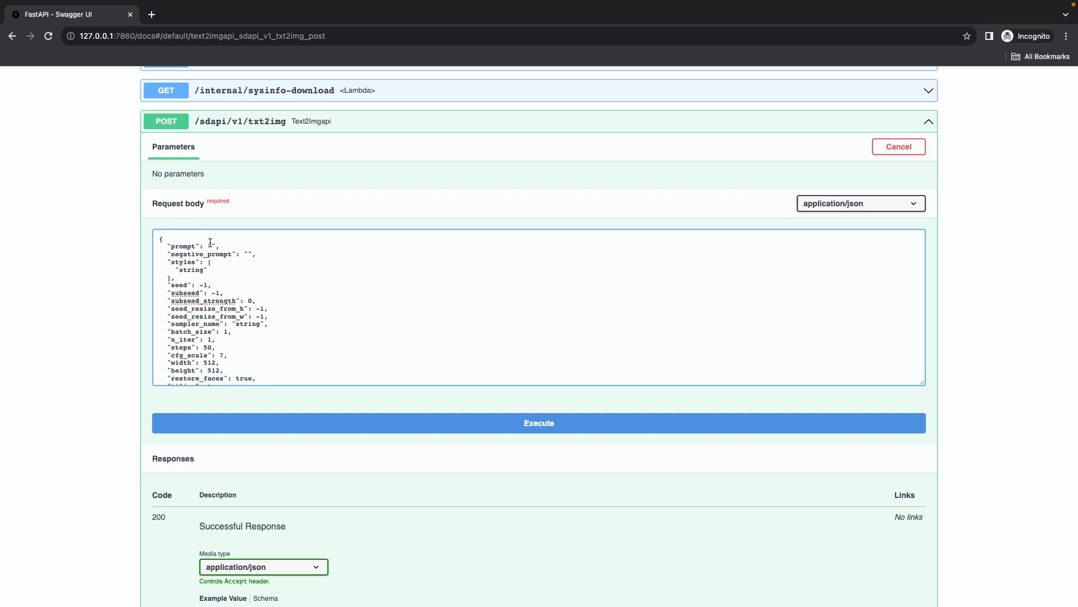
text(green sapling growing)
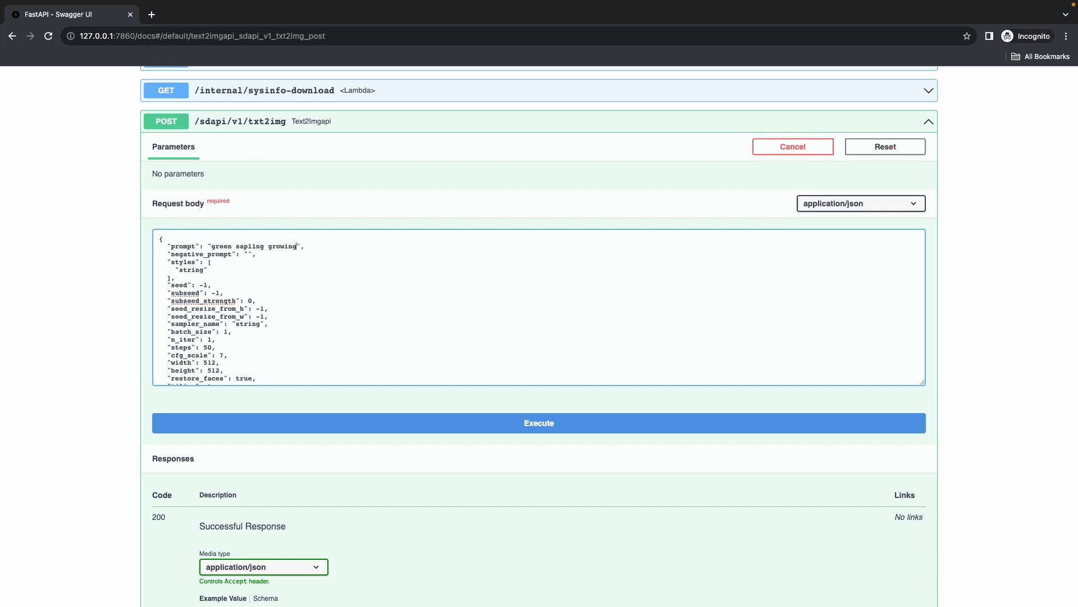
text(out of the ground, mud, grass, dirt, high quality, photorealistic, sharp, depth of fie)
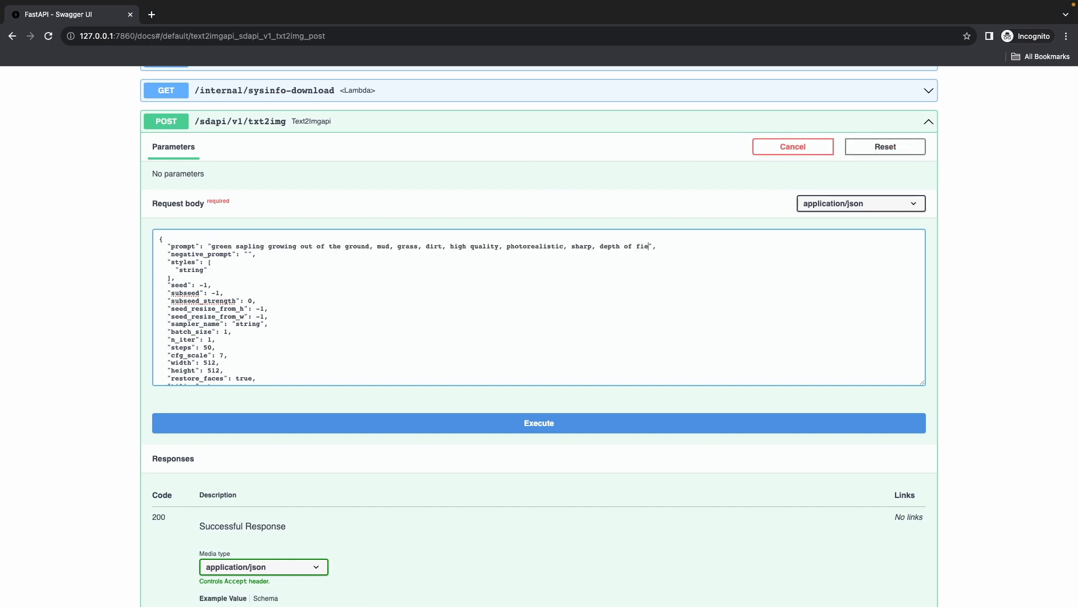
text(ld)
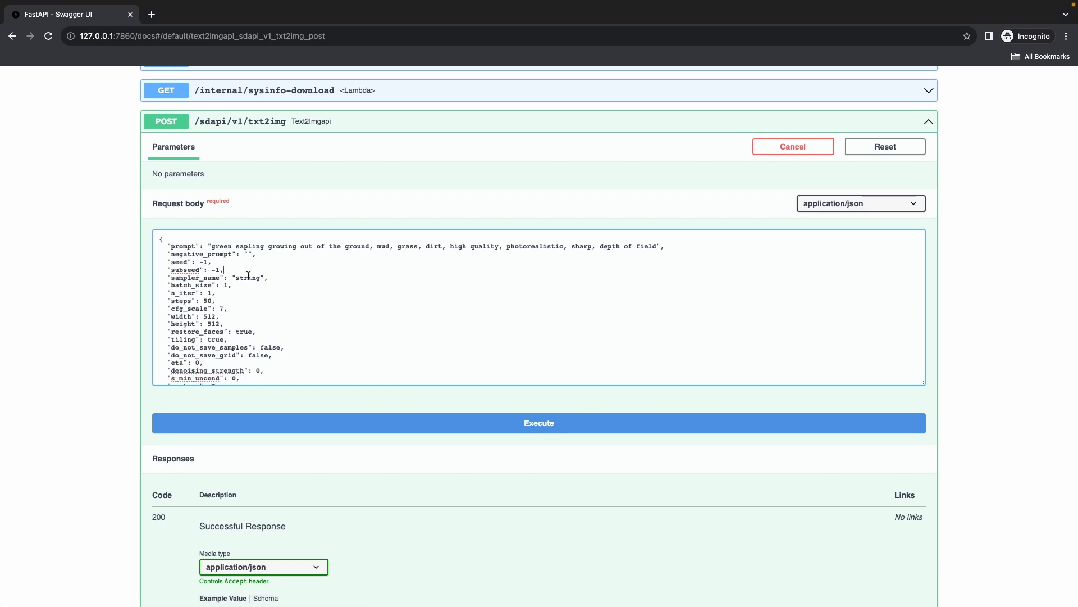
Set sampler_name to 'DPM++ 2M Karras' and steps to 20
text(DP)
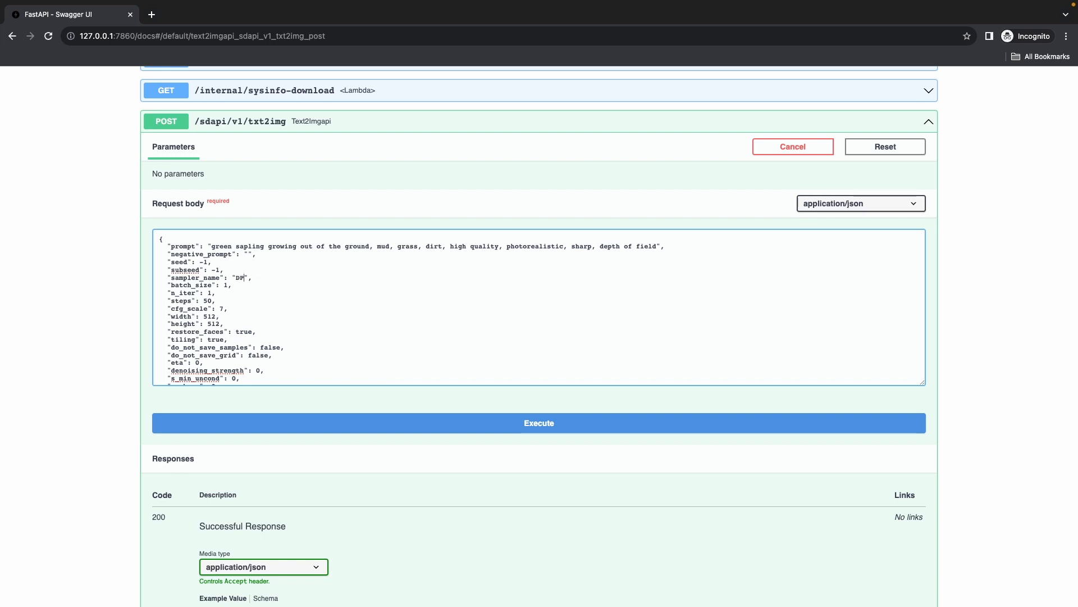
text(M)
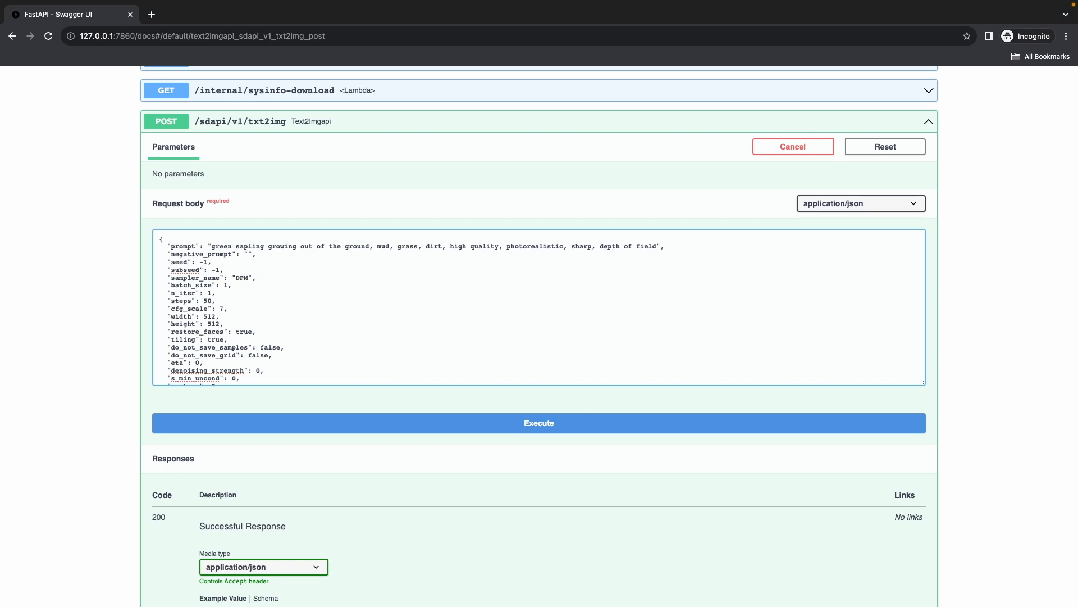
text(++ 2M)
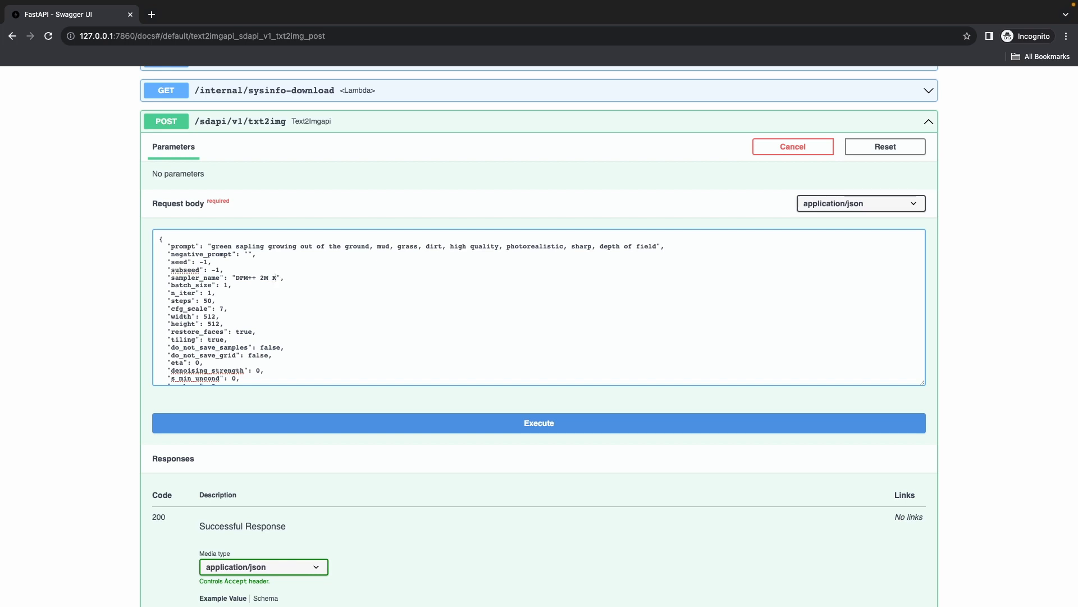
text(Karras)
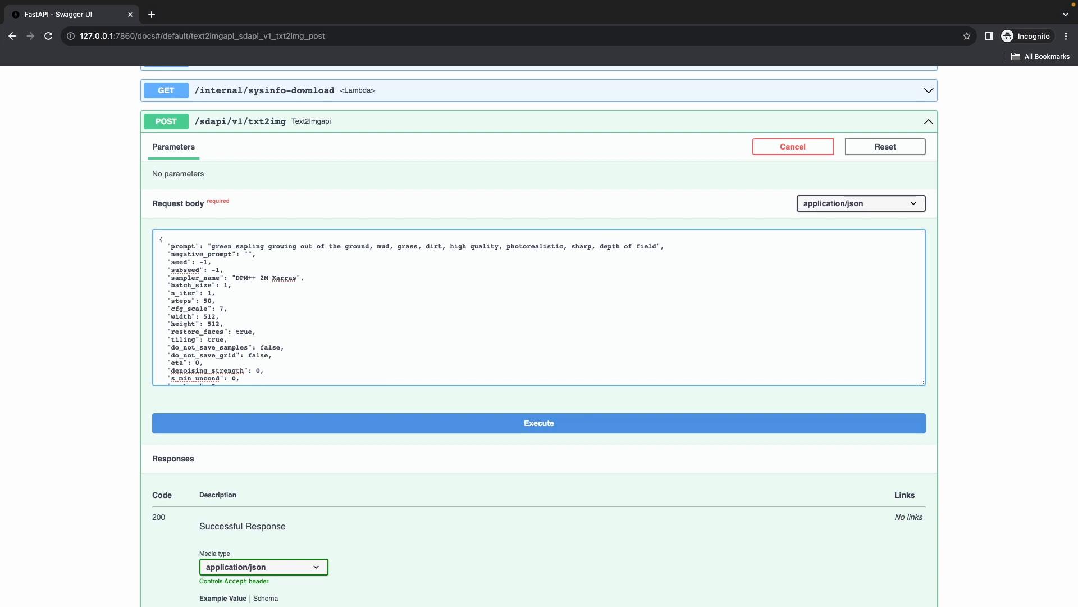
text(20)
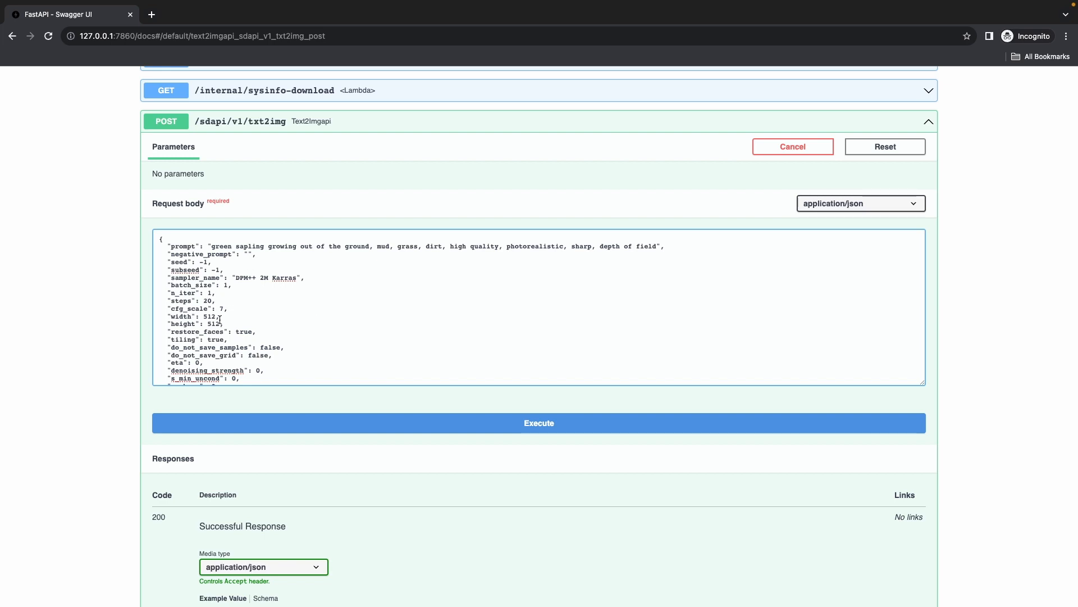
scroll(down, 3)
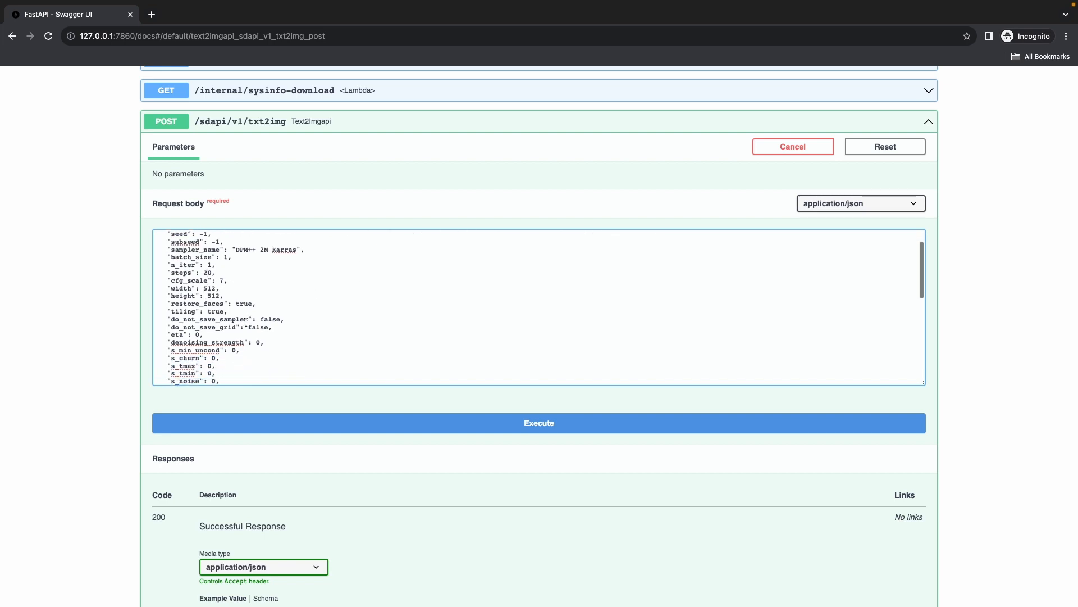